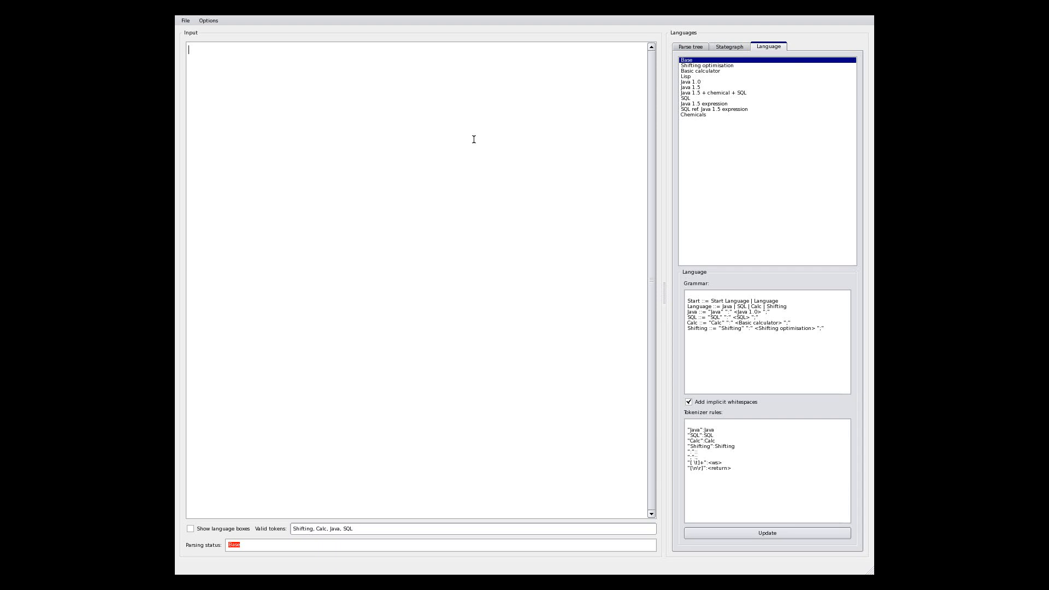
Enter the text "hello world" into the empty Base-language editor
text(hello worl)
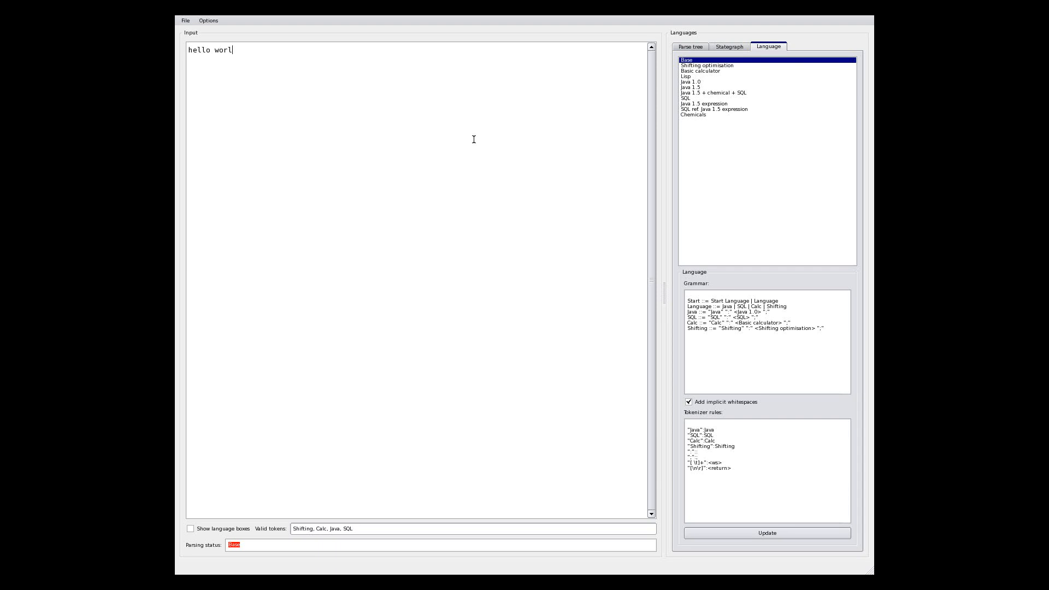
text(d)
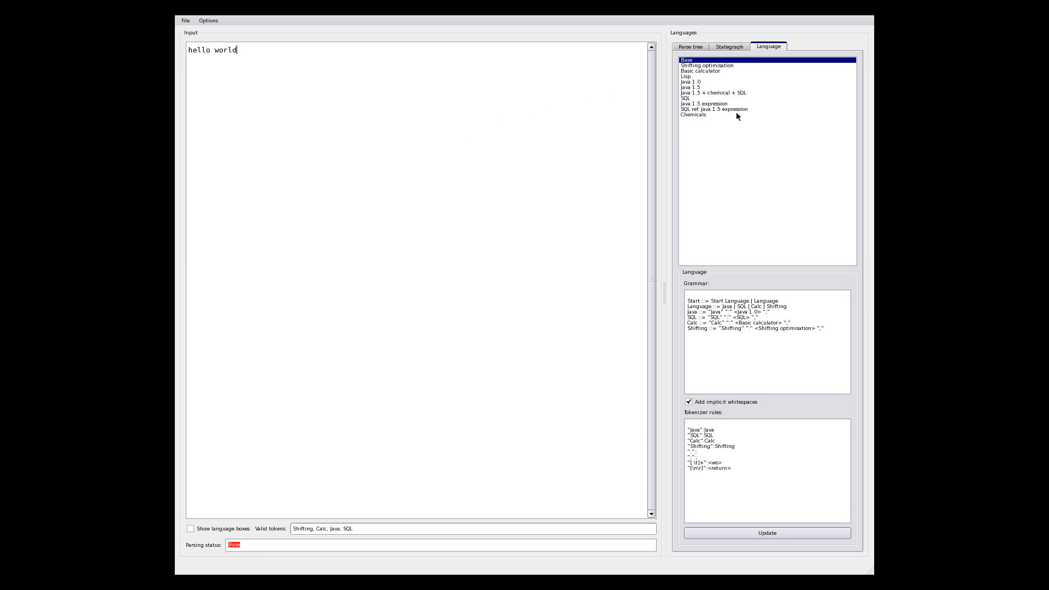
mouse_move(726, 117)
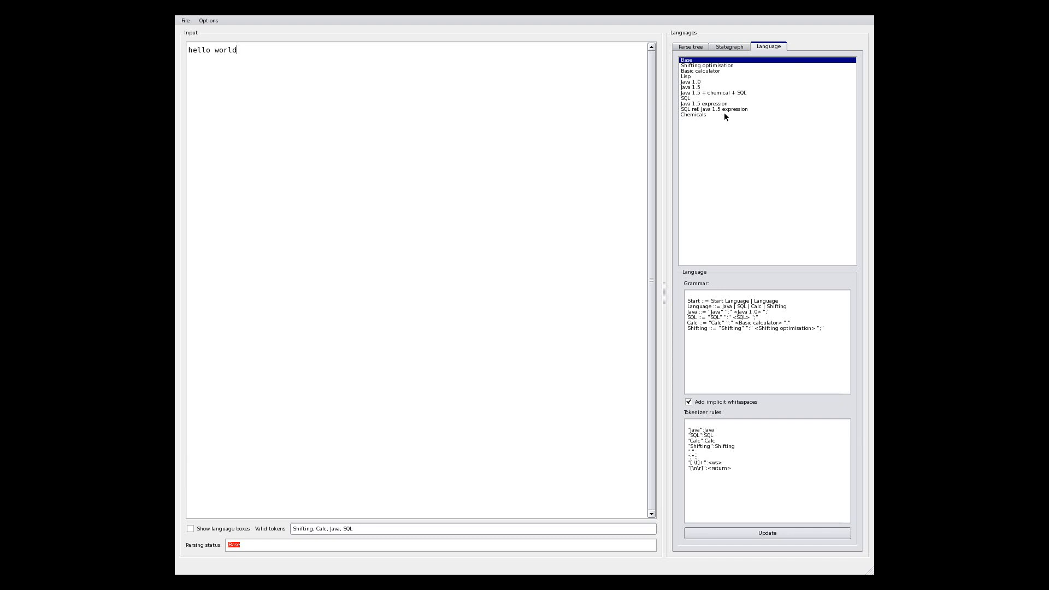
mouse_move(721, 93)
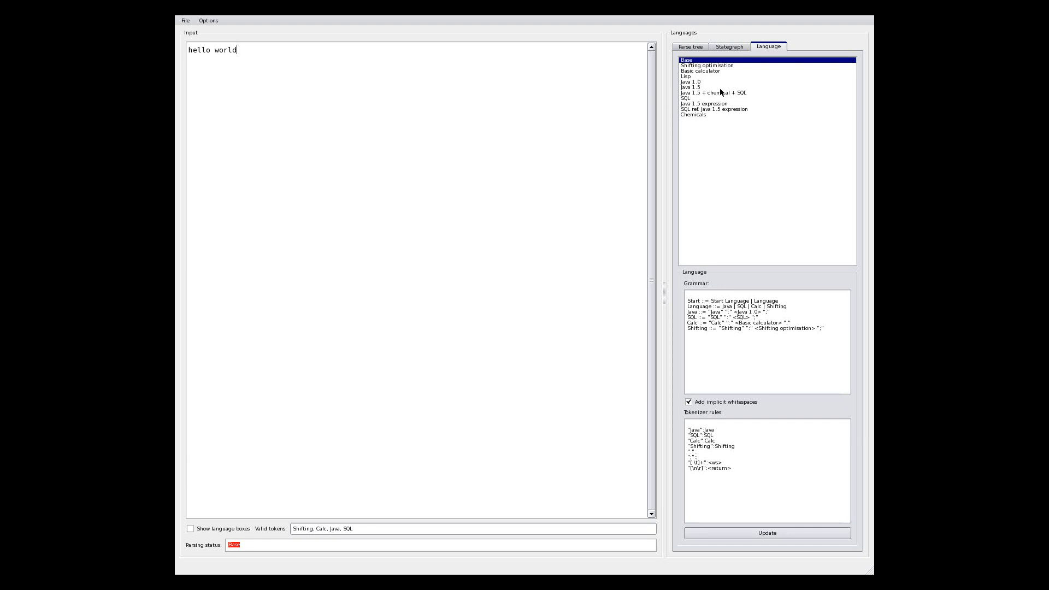
mouse_move(719, 93)
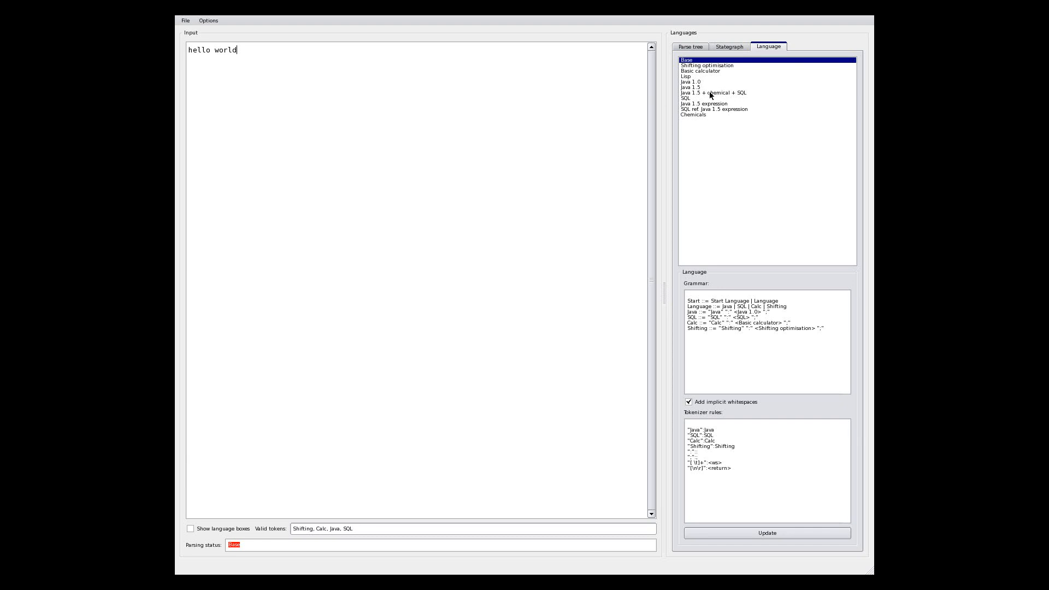
Load the "Java 1.5 + chemical + SQL" grammar from the Language list
click(711, 92)
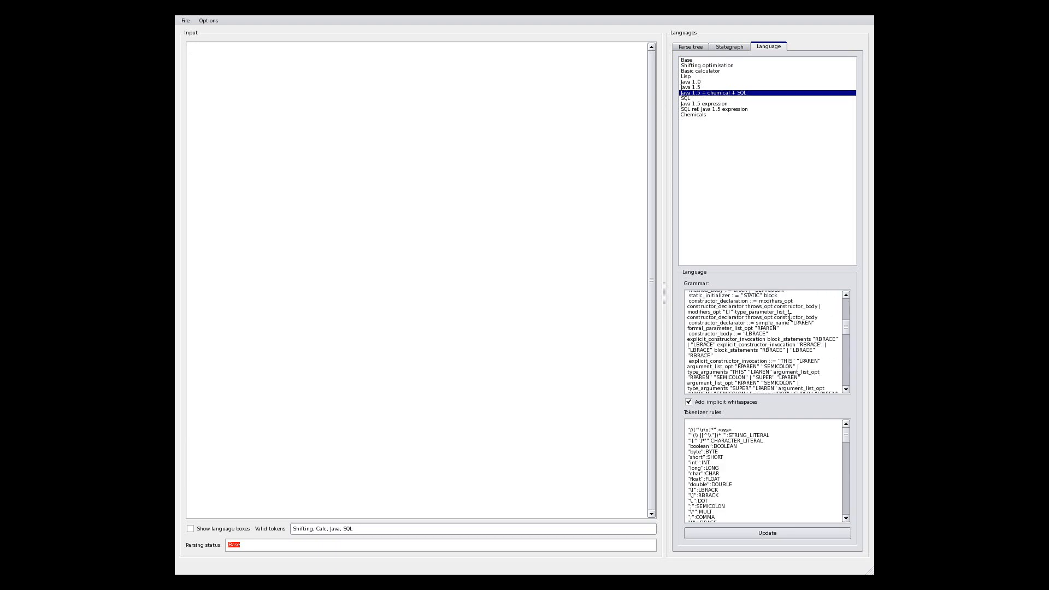
scroll(down, 3)
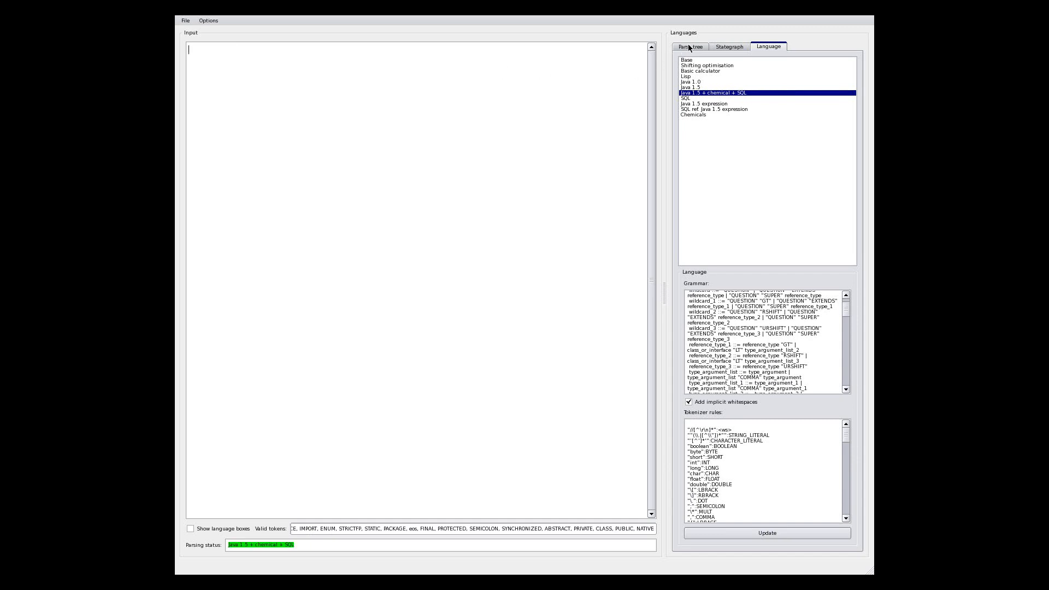
Enable "Show parse tree" so the empty Java document's tree is drawn
click(689, 45)
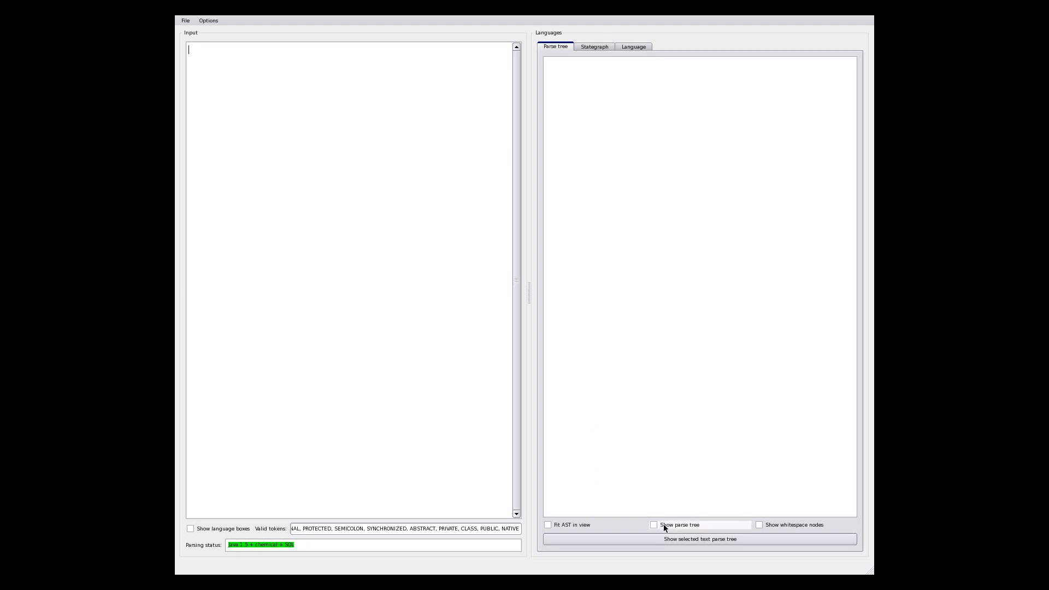
click(654, 524)
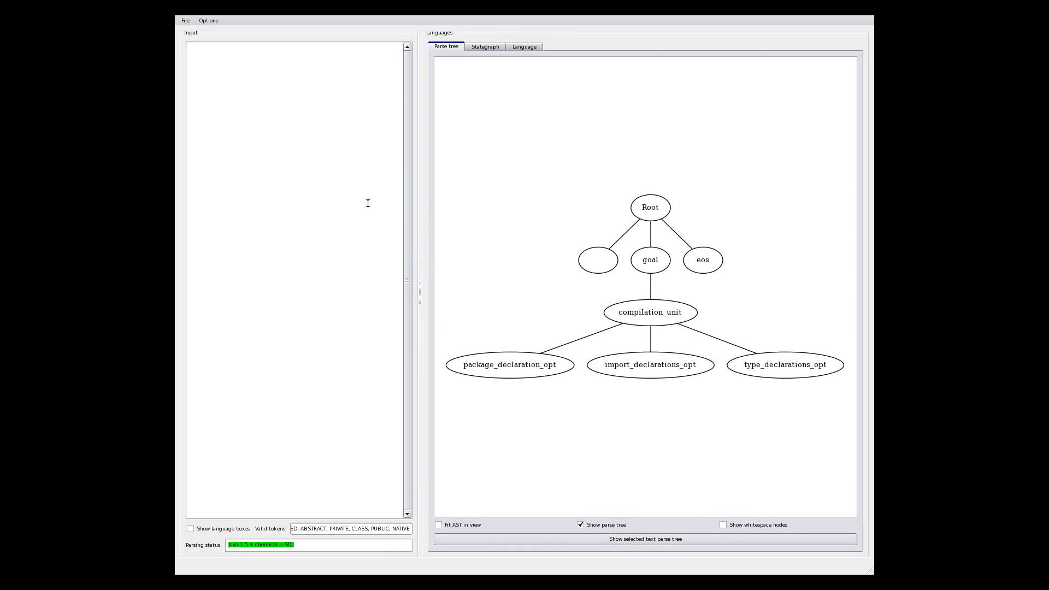
mouse_move(296, 156)
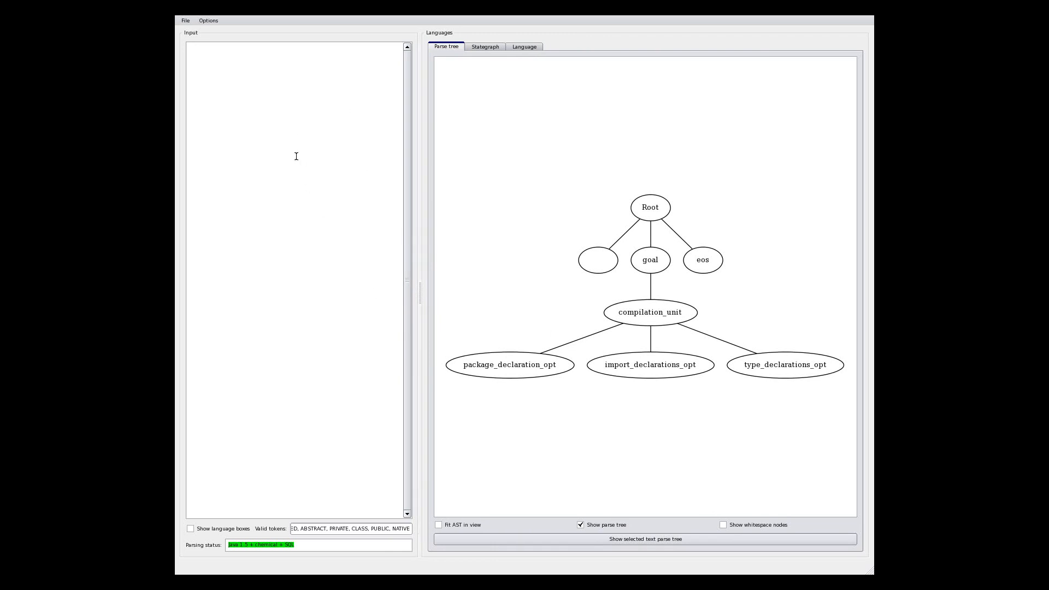
Write an empty "class C { }" so a class_declaration appears in the tree
text(class C {)
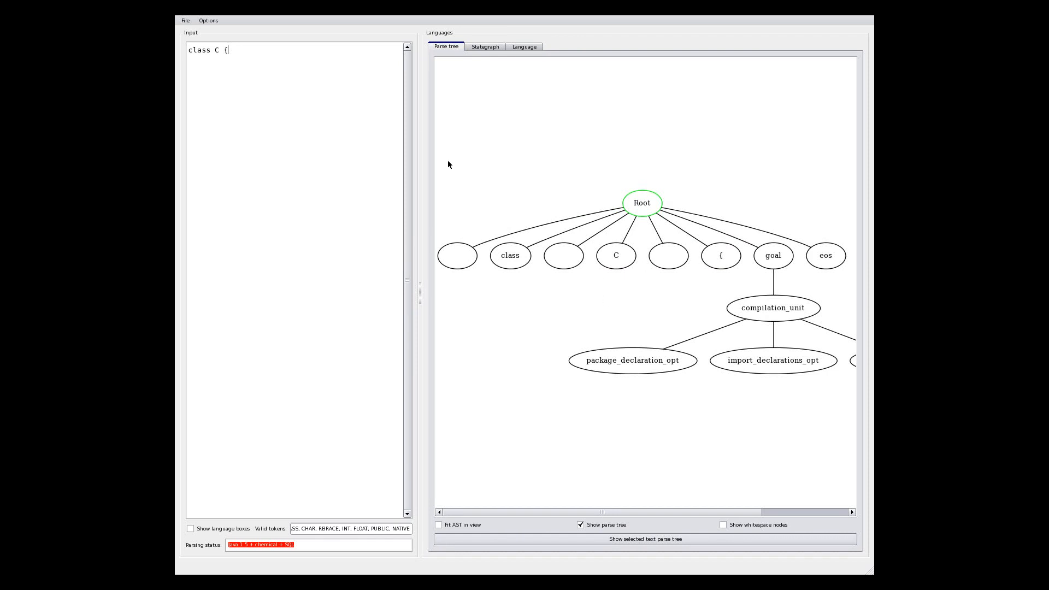
mouse_move(192, 43)
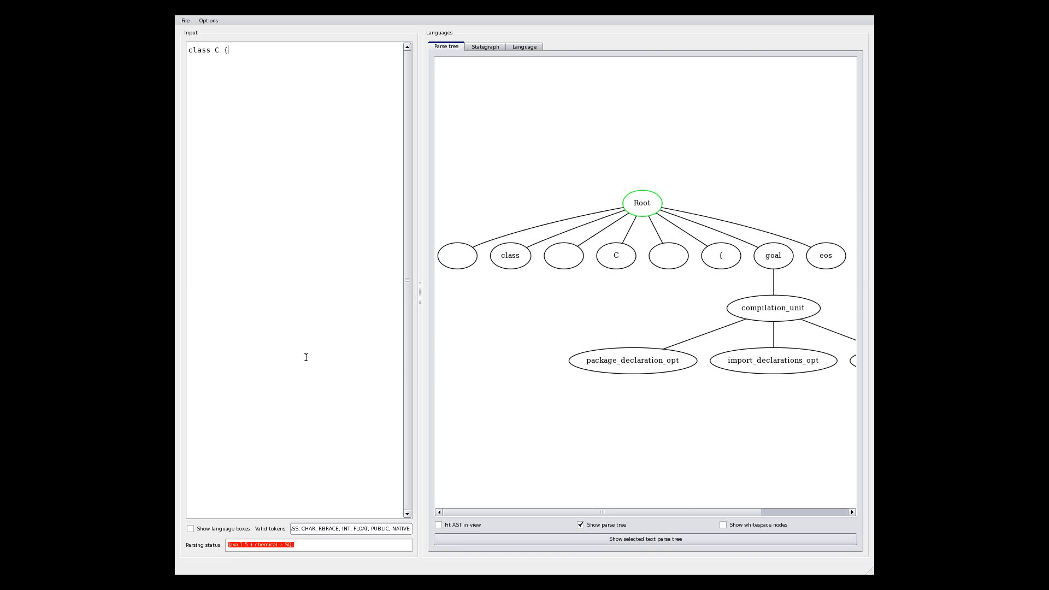
mouse_move(293, 463)
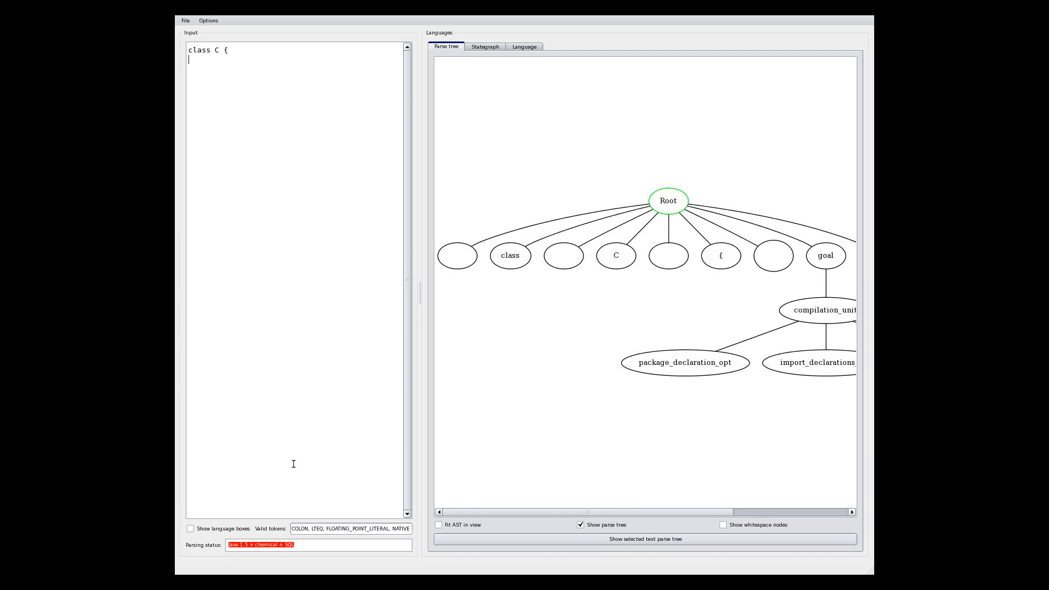
text(})
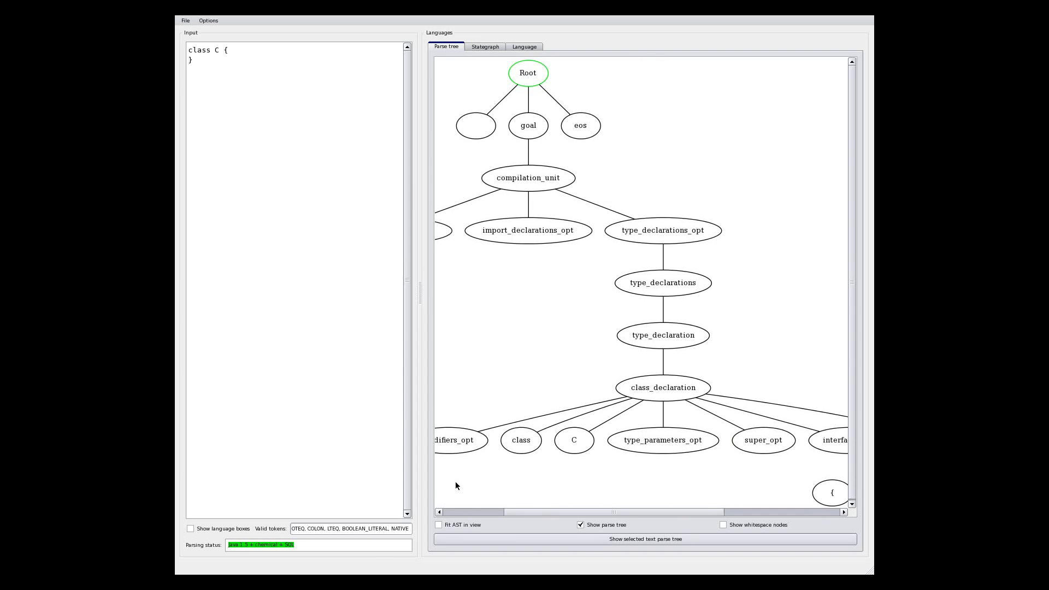
mouse_move(496, 469)
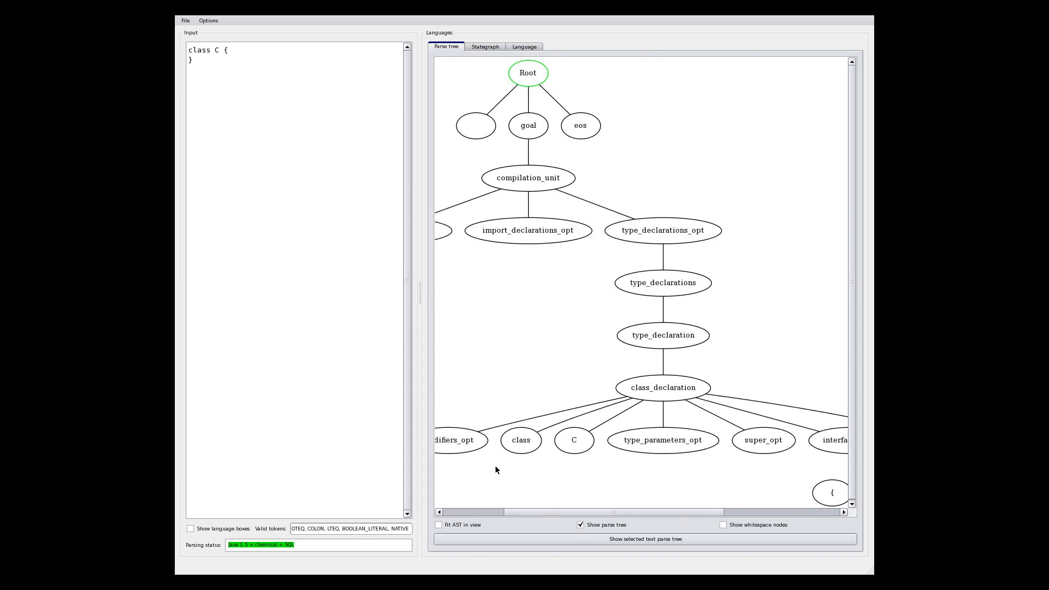
mouse_move(573, 493)
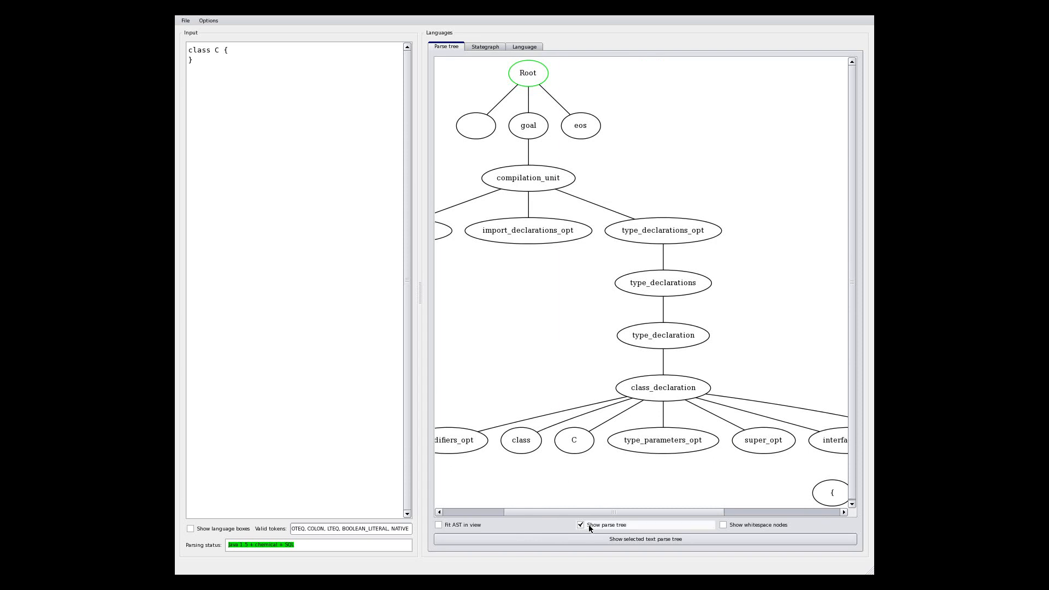
Hide the parse tree and declare method public void check_m(List<Medicine> meds) { in class C
click(580, 525)
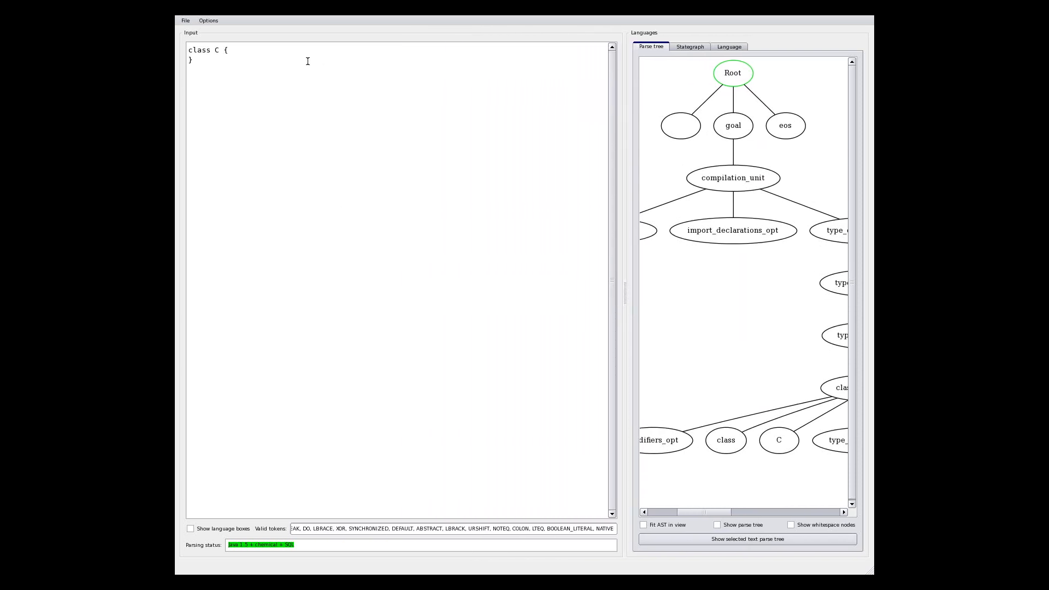
key(enter)
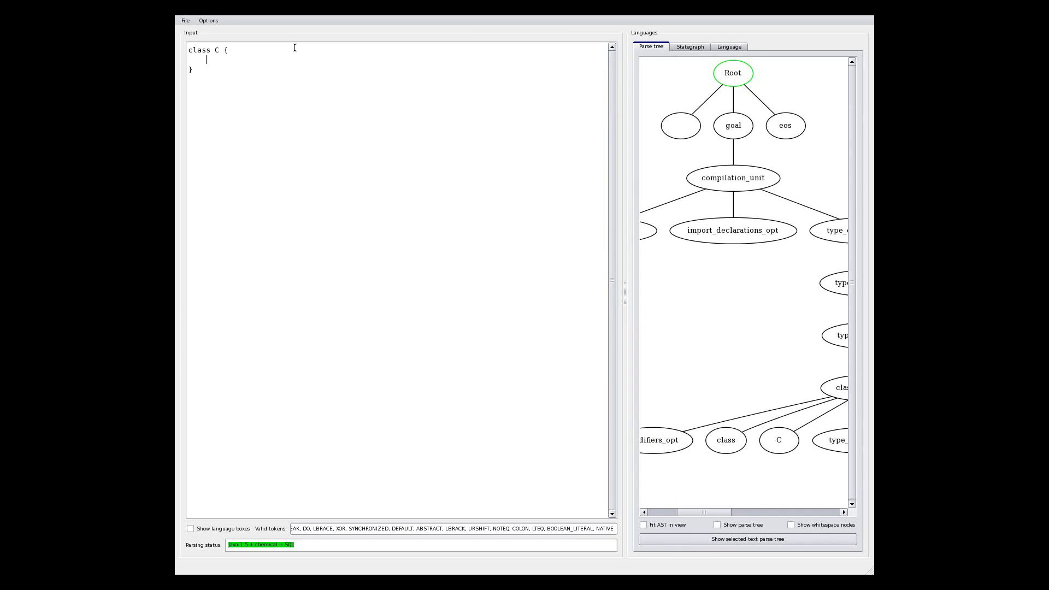
text(public void)
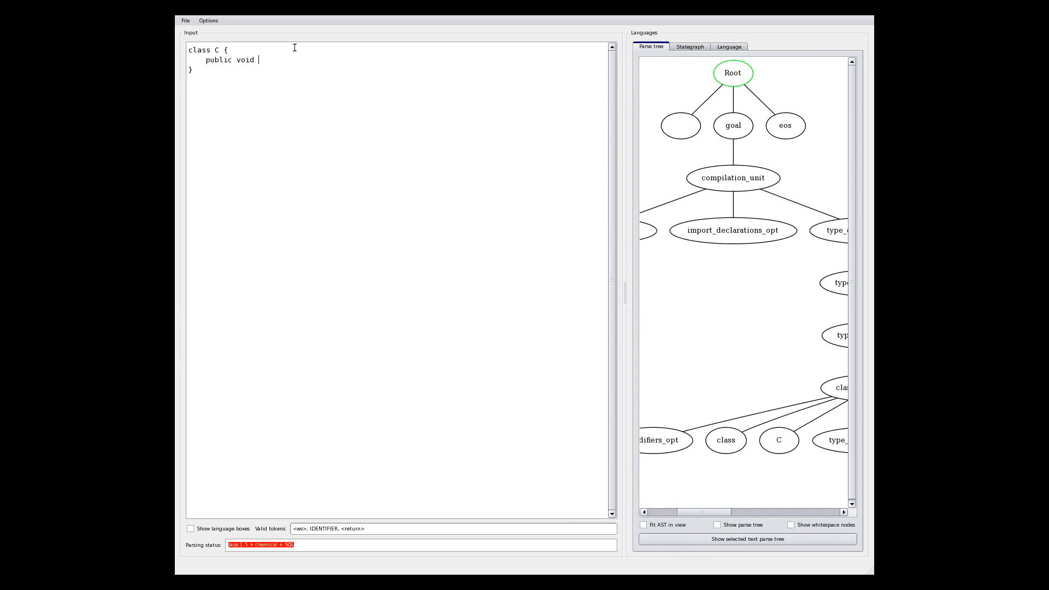
text(check_medicines()
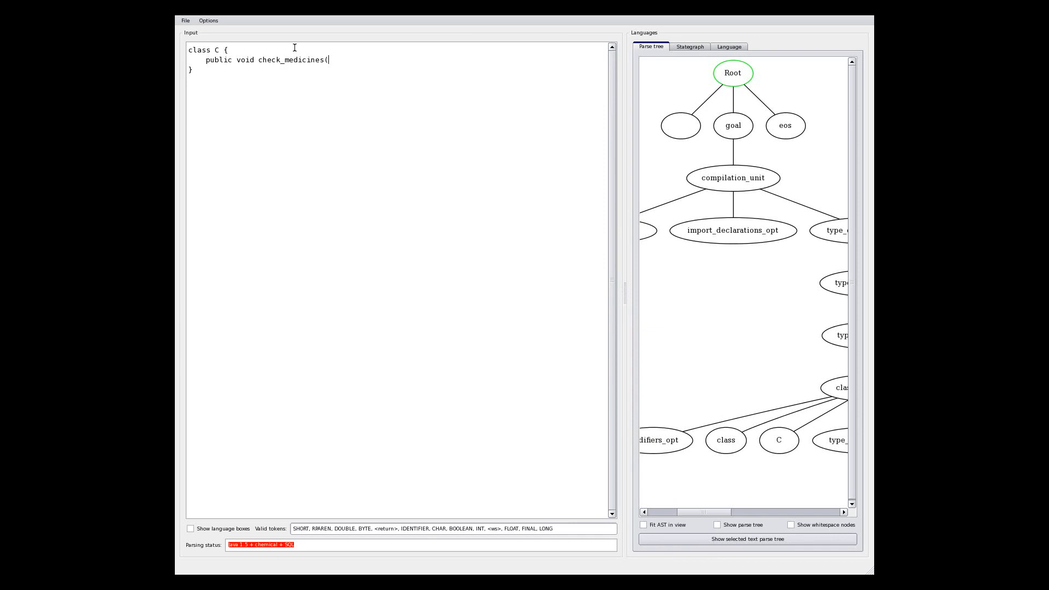
text(List<)
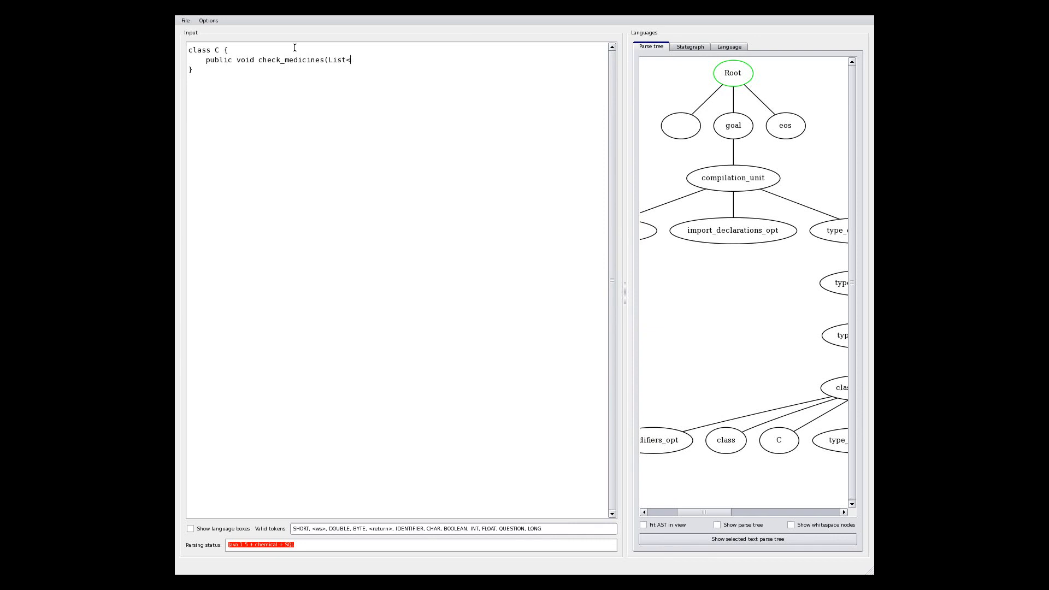
text(Medicine> me)
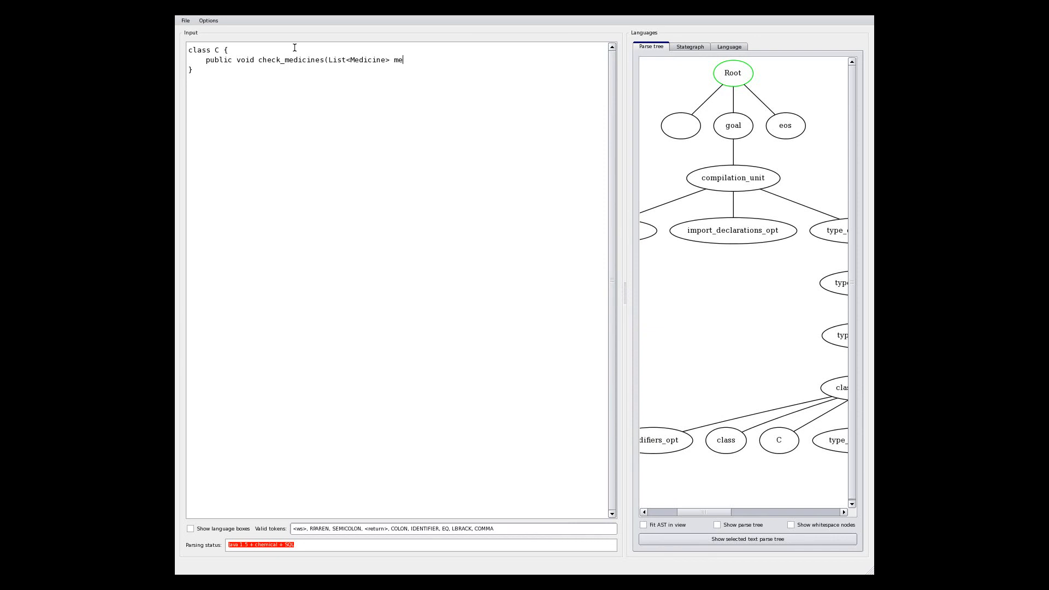
text(ds))
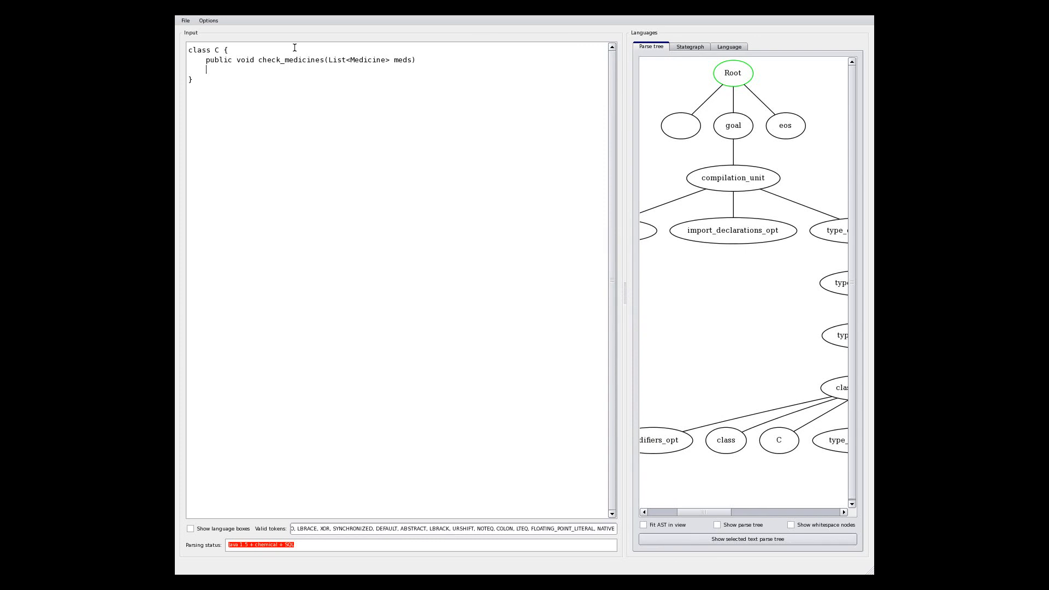
text({)
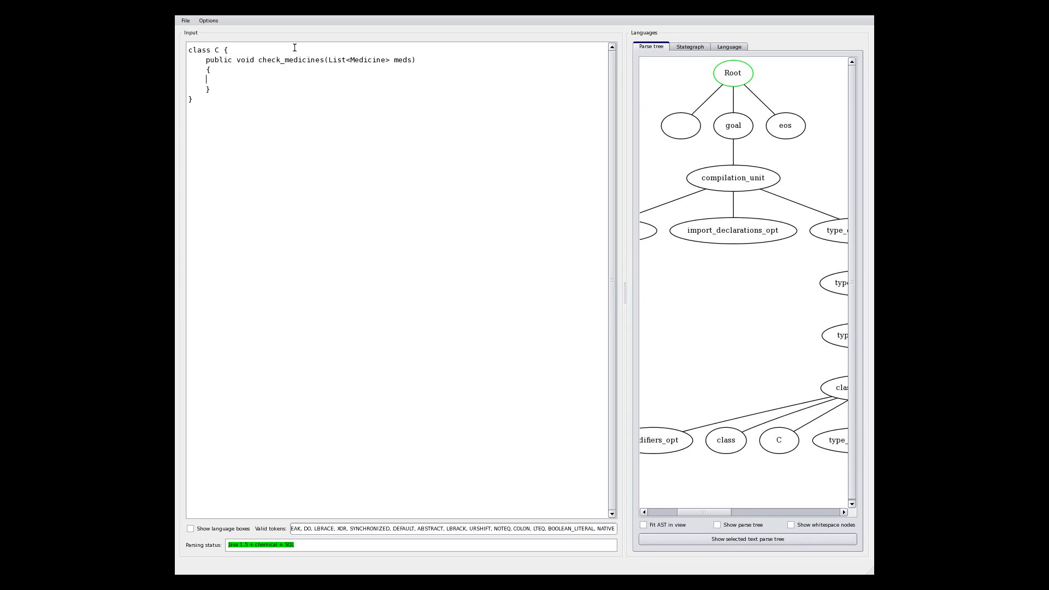
Add a for (Medicine m : meds) loop whose body prints m with System.out.println(m);
text(for @)
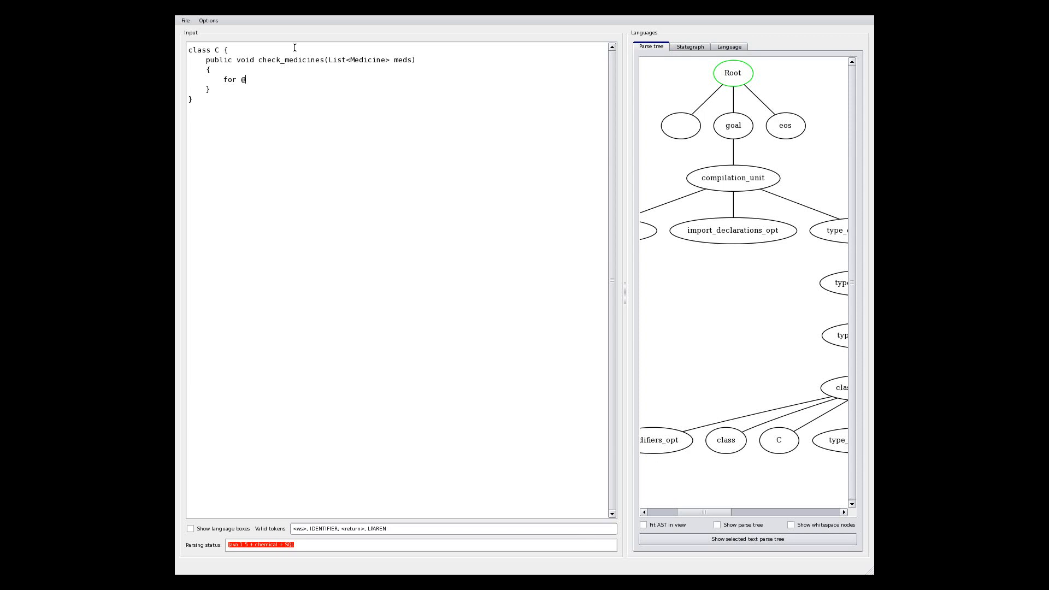
text((Medicine m : meds))
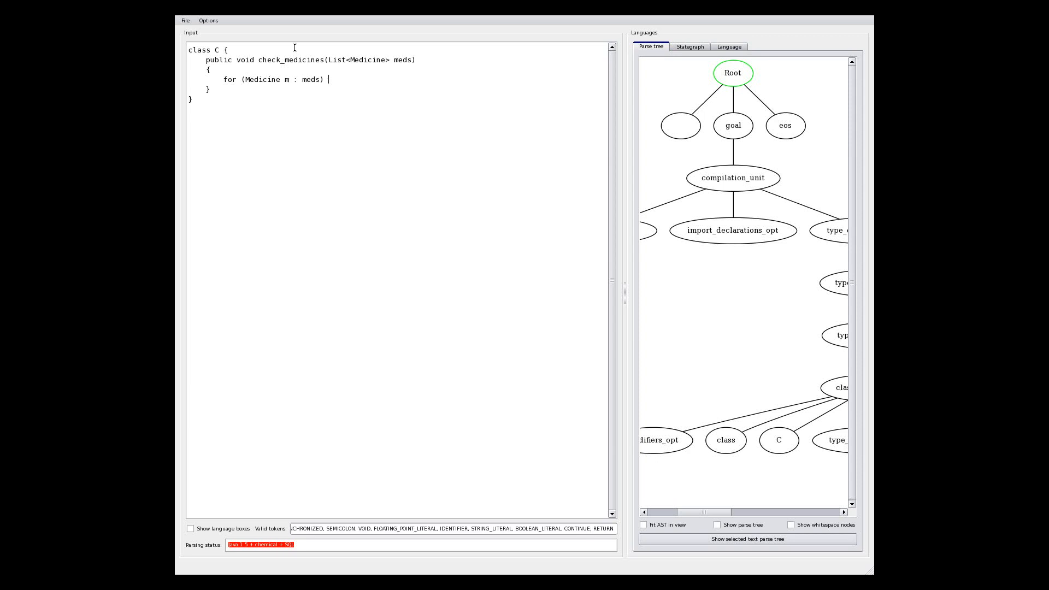
text({)
text(System.out.println)
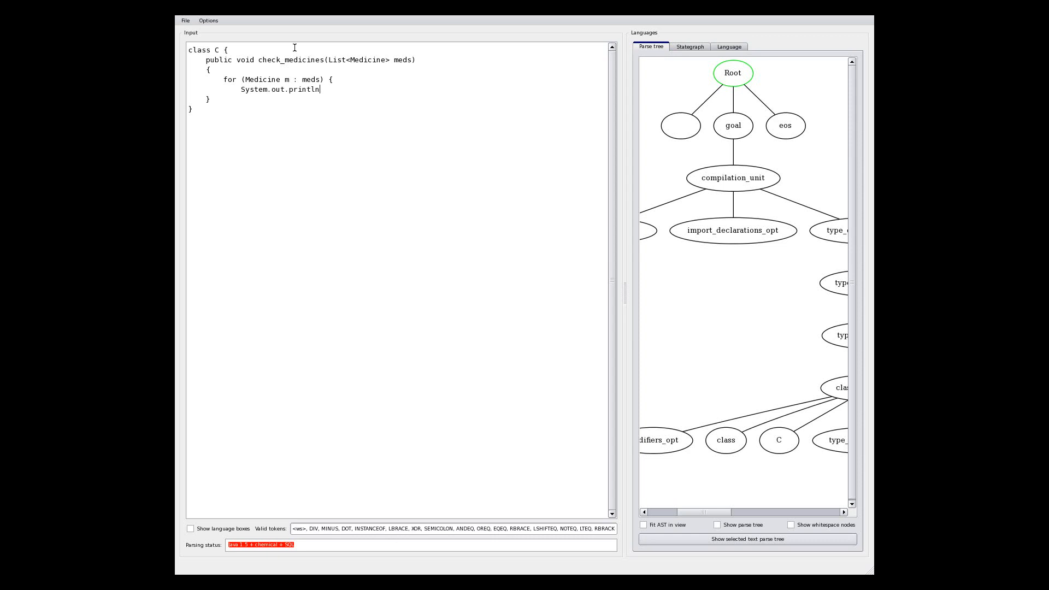
text((m);)
text(})
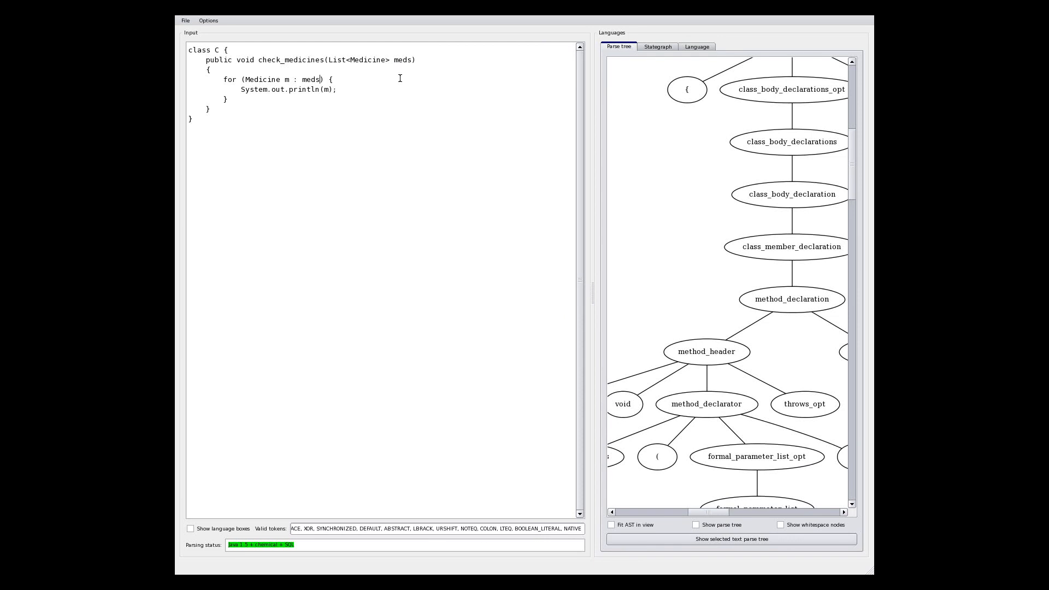
mouse_move(330, 64)
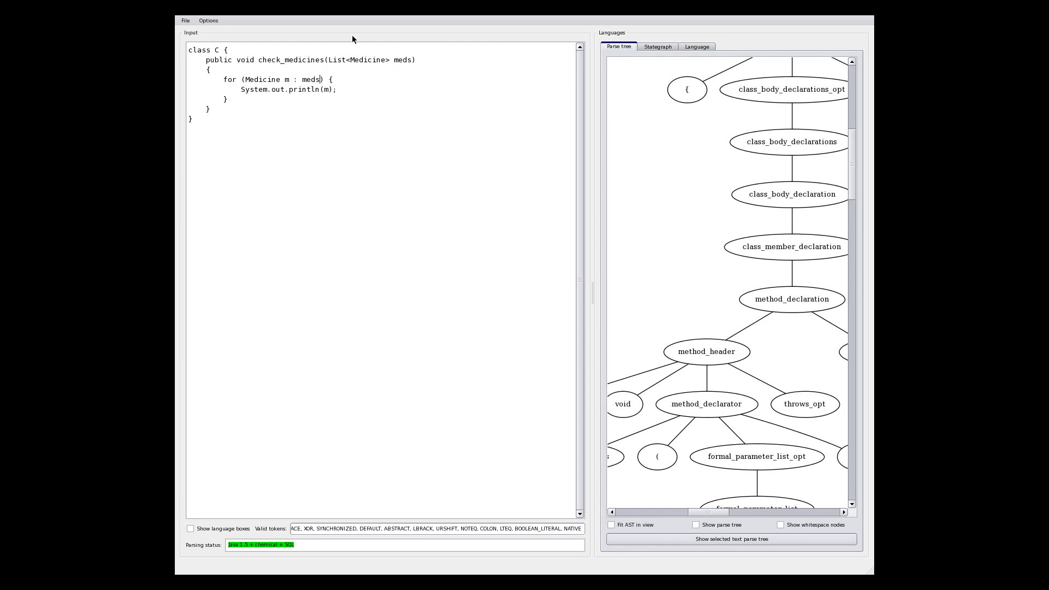
Replace meds with an embedded SQL ref. Java 1.5 expression box starting with SELECT
key(BackSpace)
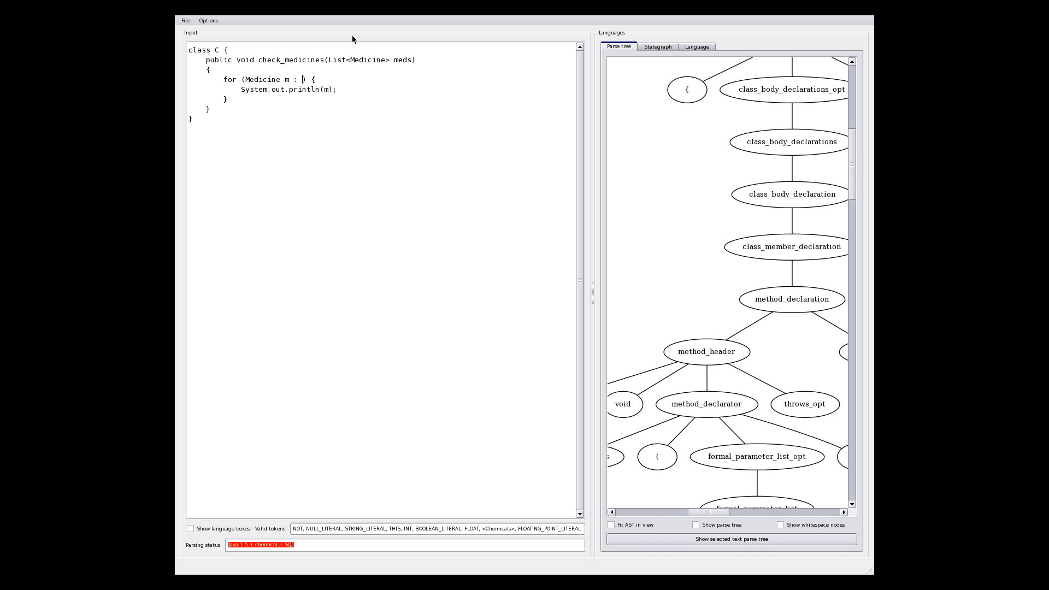
right_click(308, 89)
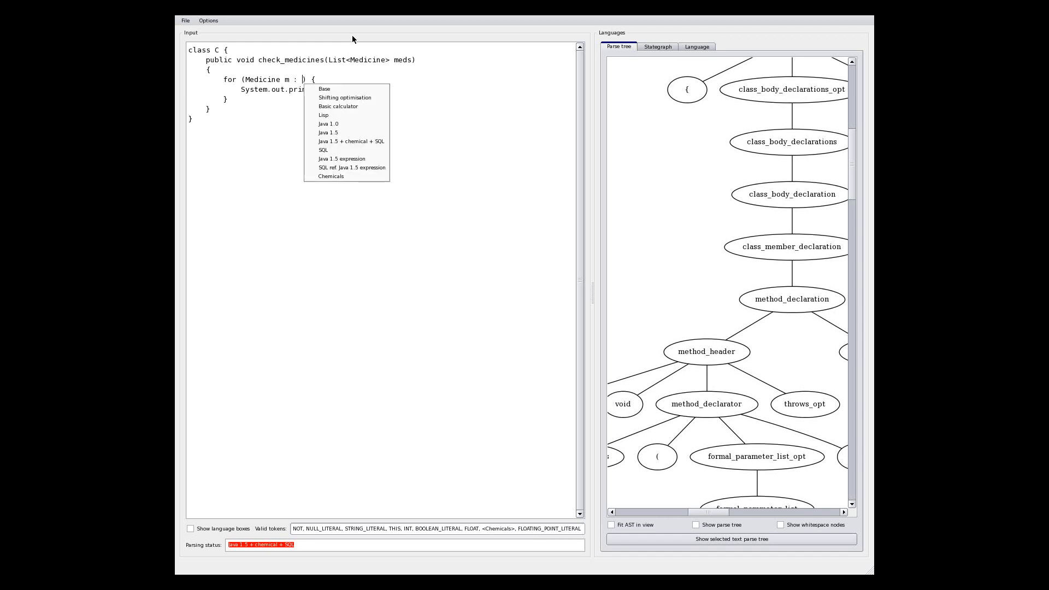
mouse_move(346, 167)
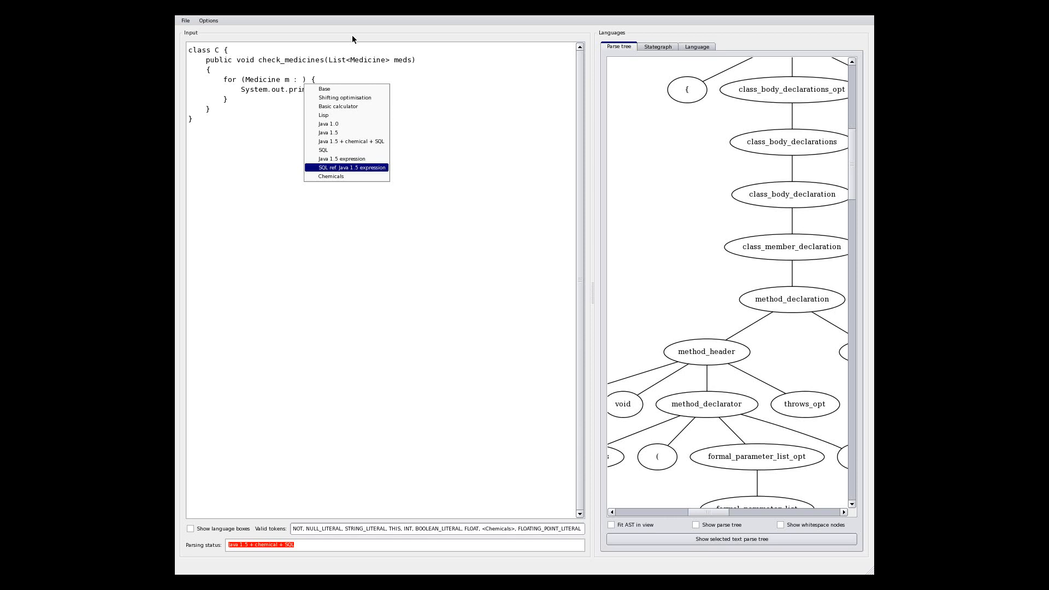
click(346, 167)
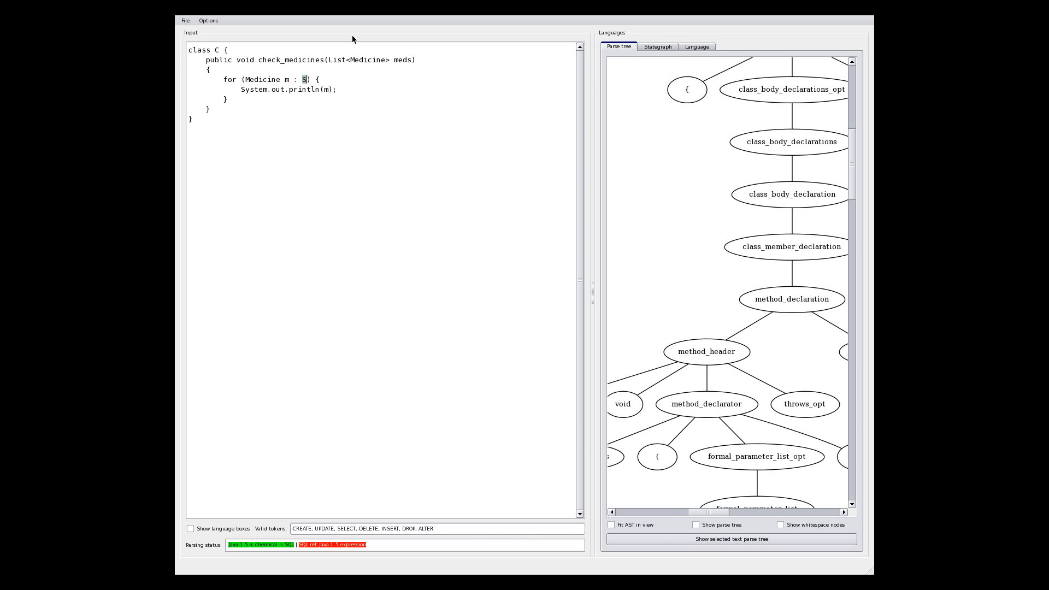
text(SELECT)
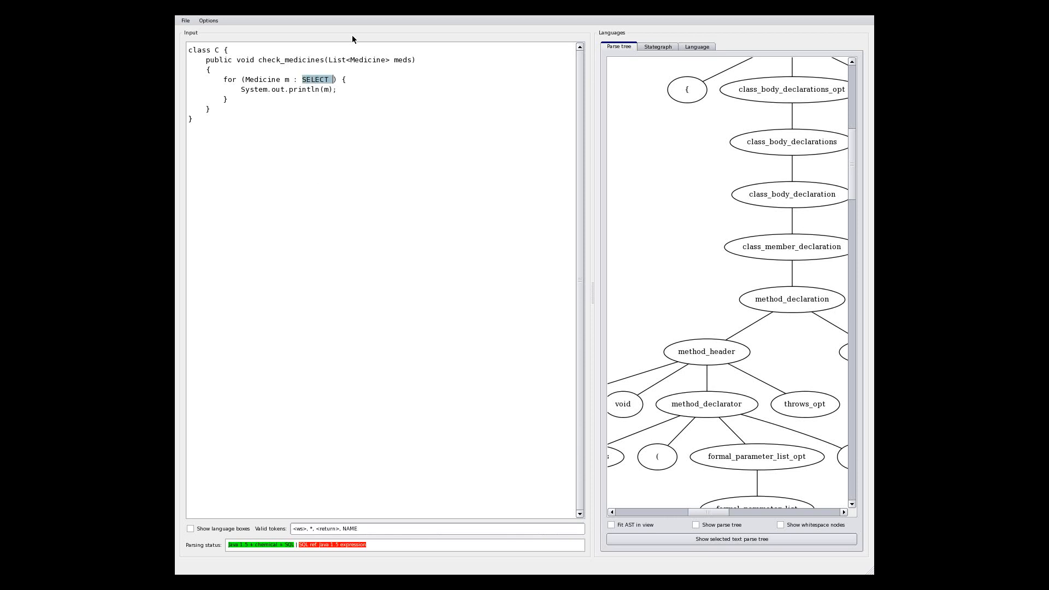
mouse_move(305, 217)
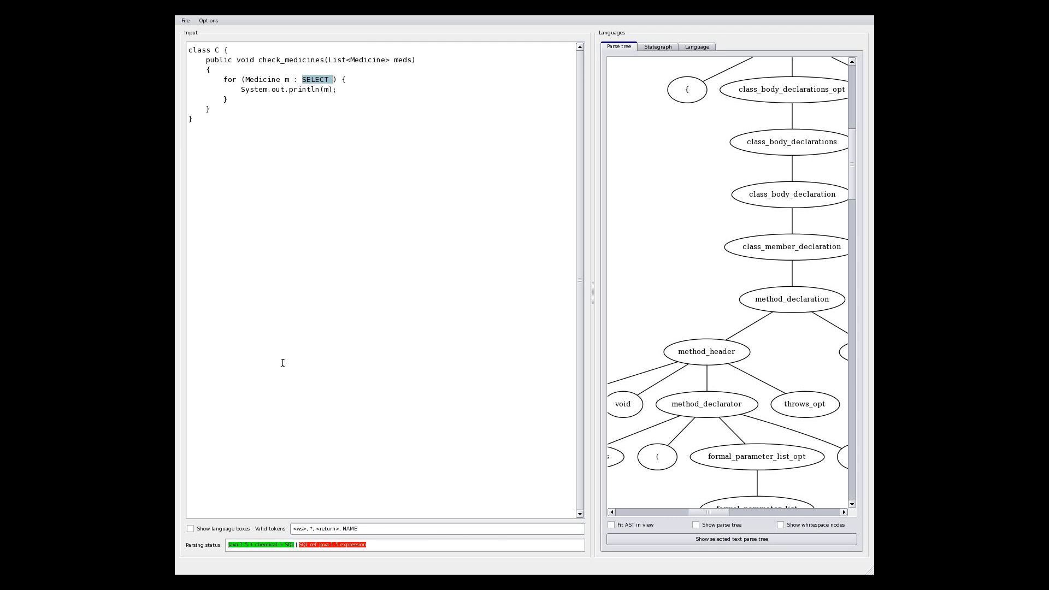
mouse_move(310, 531)
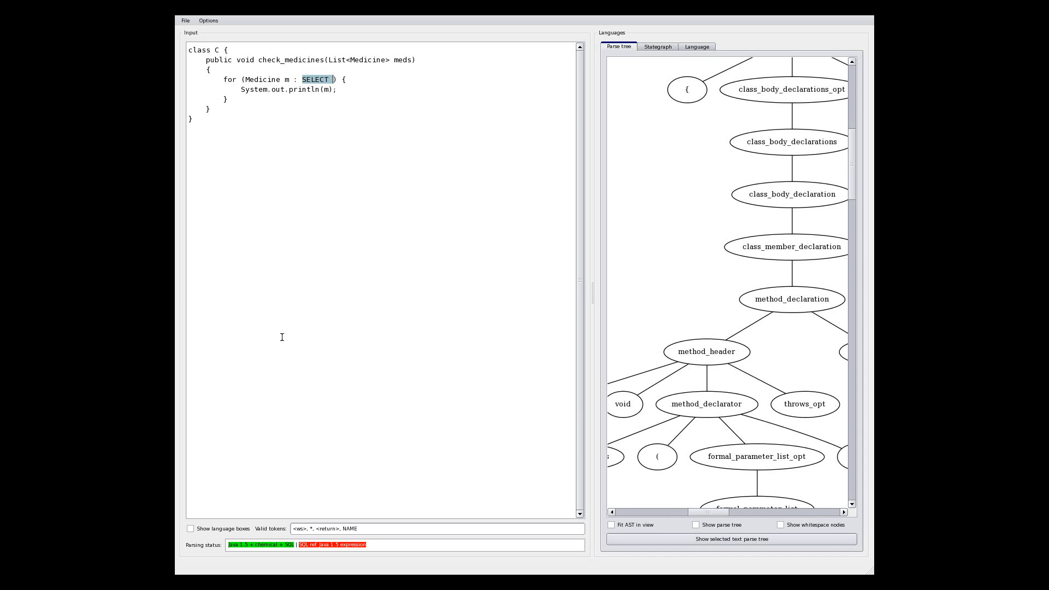
mouse_move(323, 553)
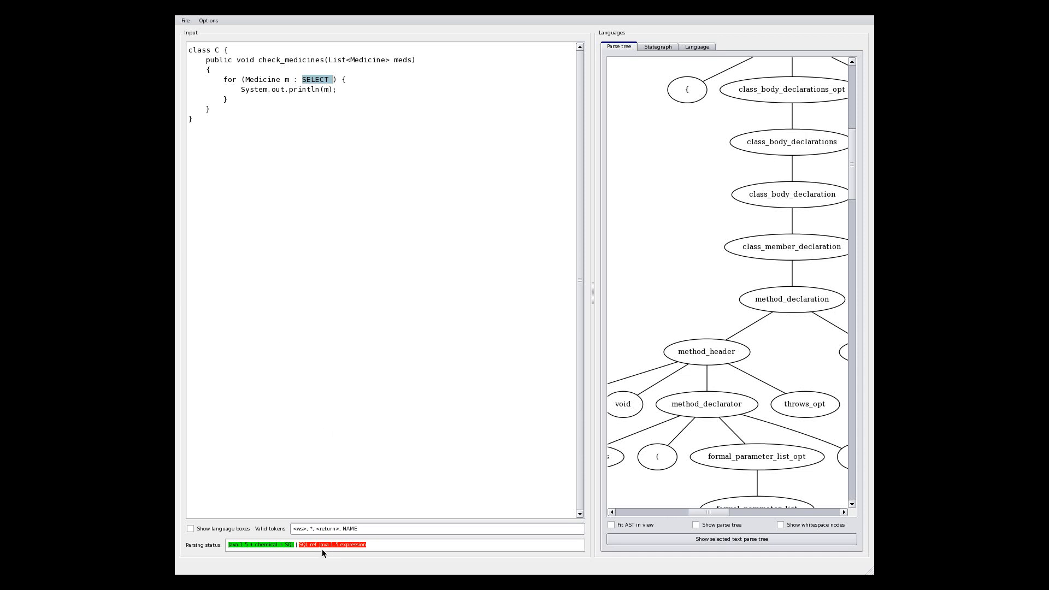
mouse_move(351, 257)
text(* FROM )
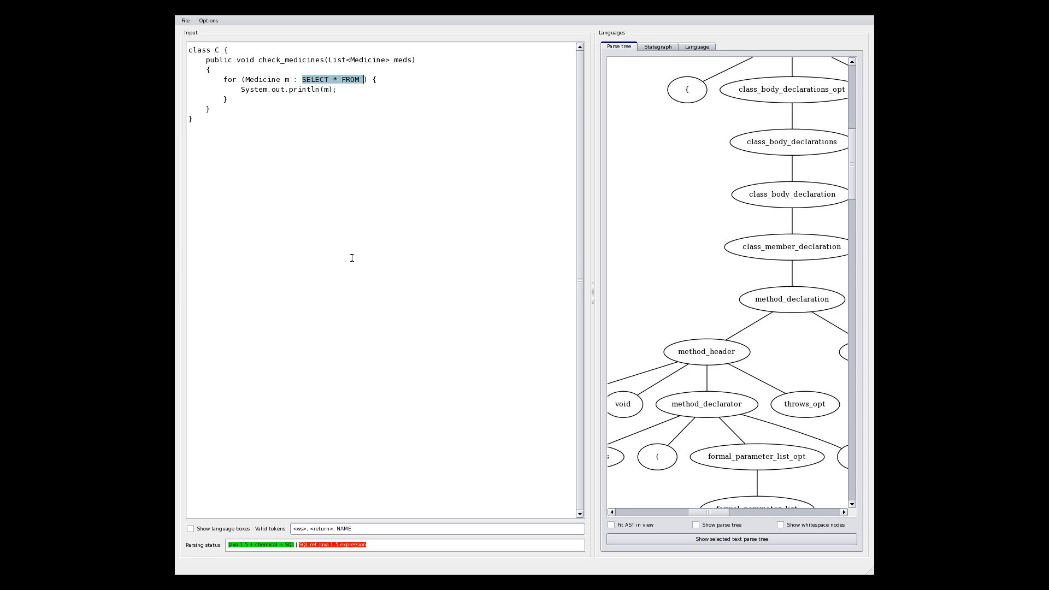
Complete the embedded query to SELECT * FROM medicines so the file parses
text(medicines)
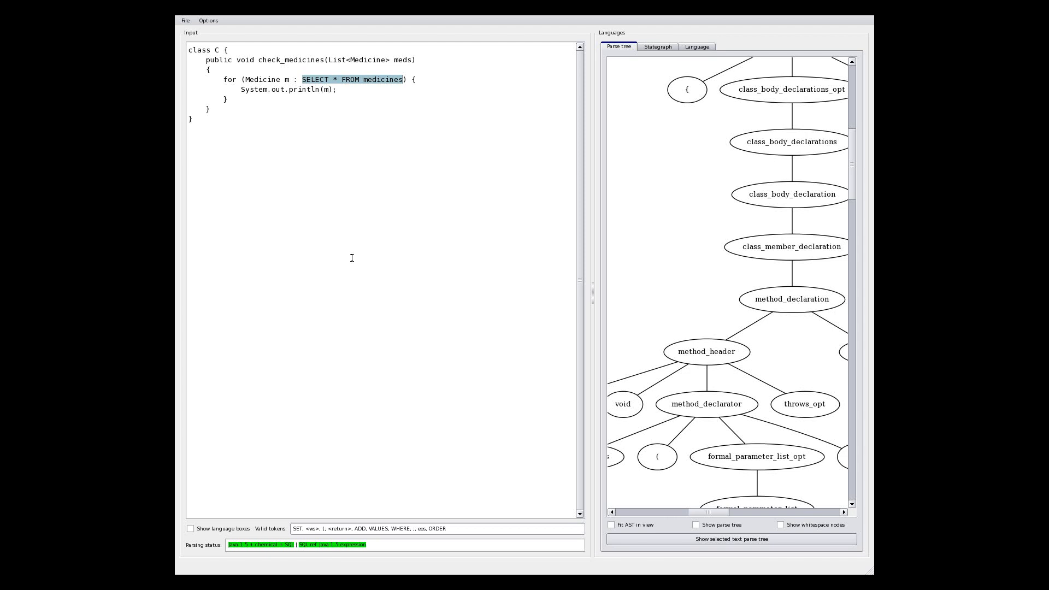
mouse_move(330, 163)
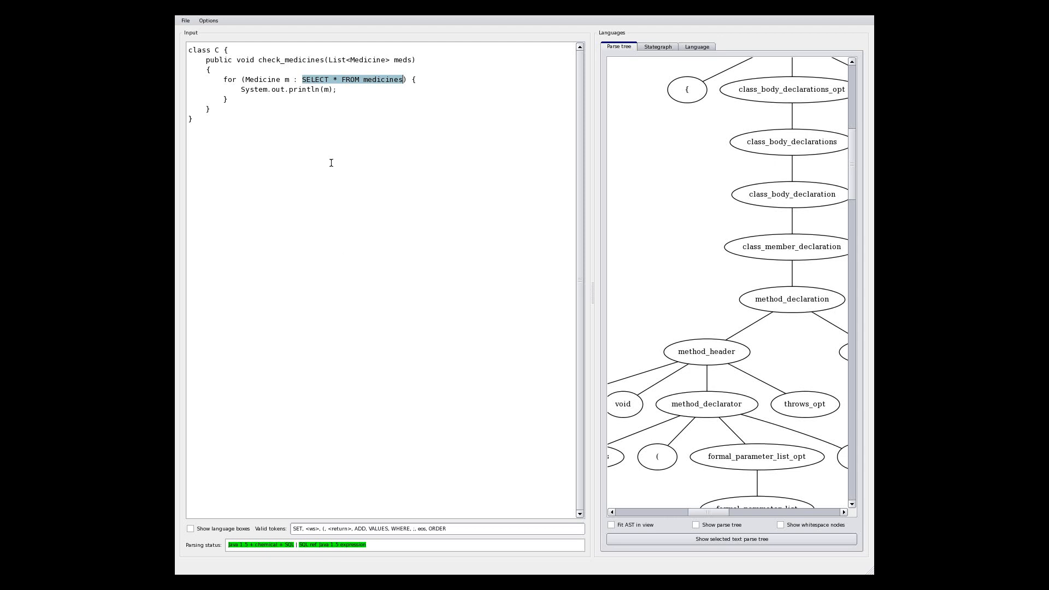
mouse_move(374, 368)
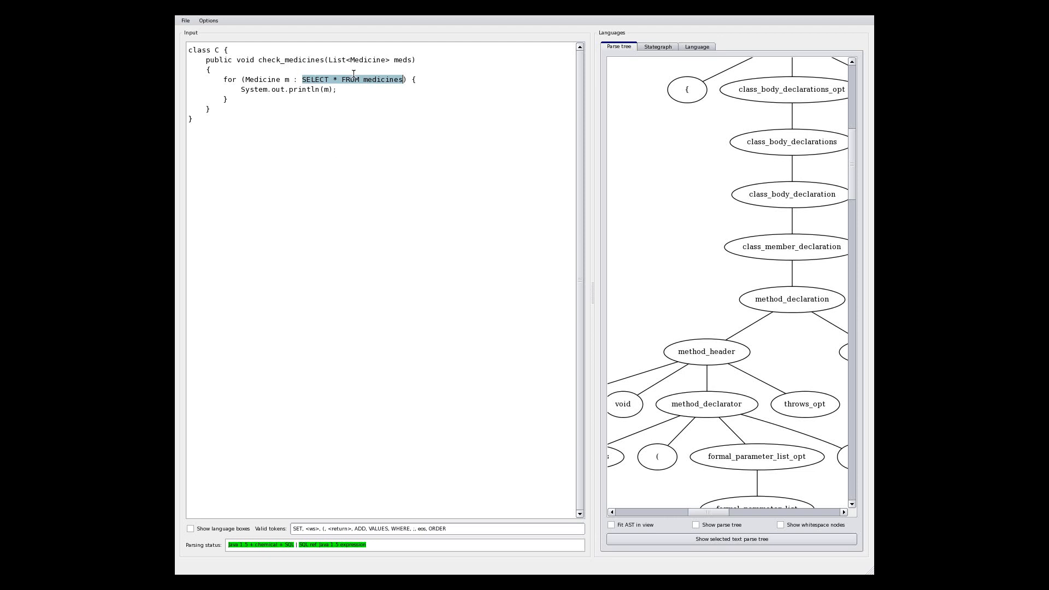
Show the parse tree and scroll to the SQL query's subtree with SELECT, *, FROM, medicines
click(696, 524)
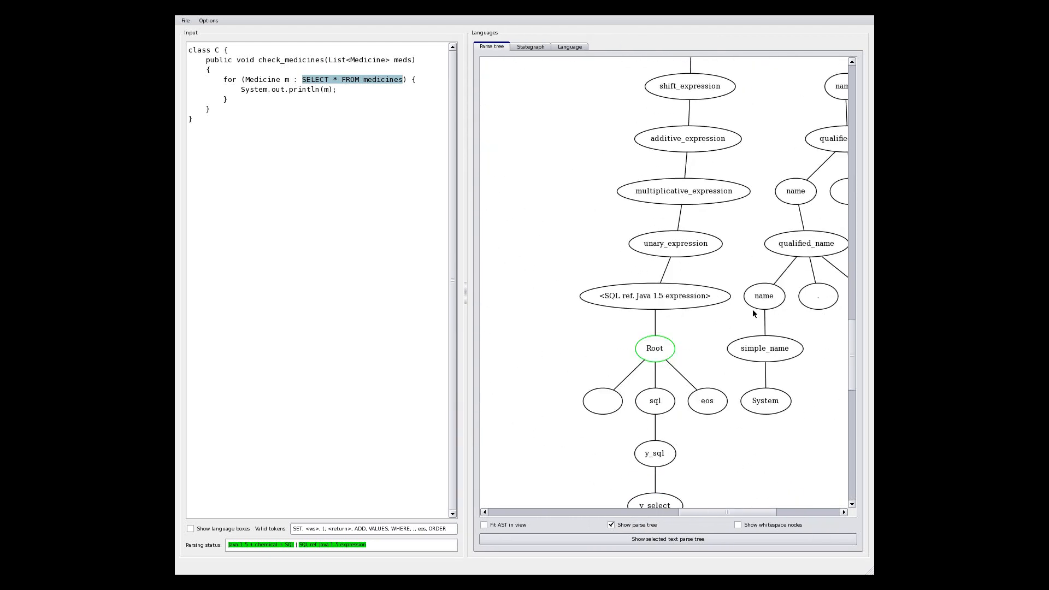
scroll(down, 3)
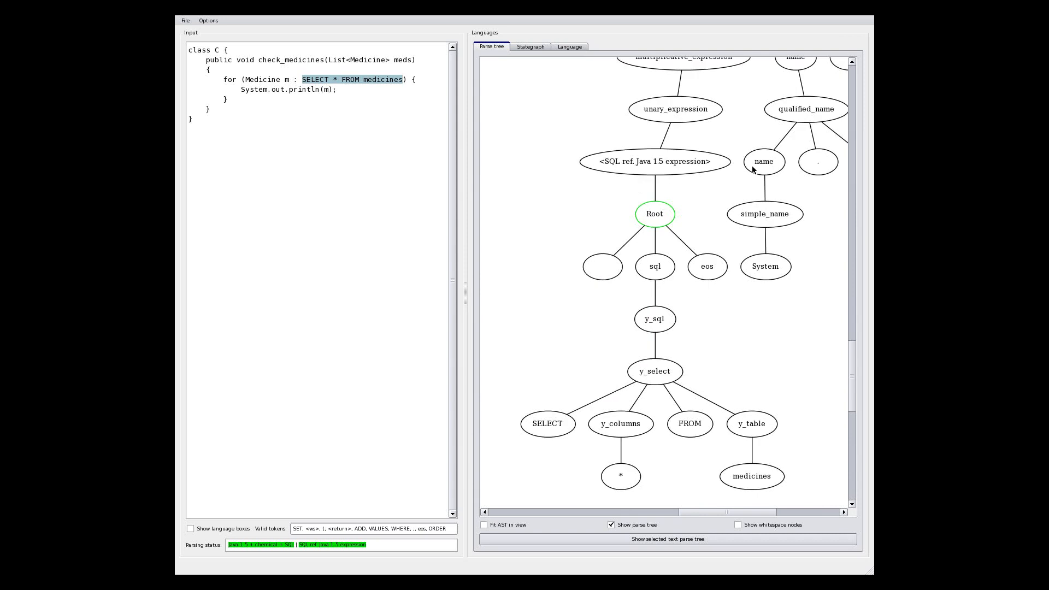
mouse_move(684, 165)
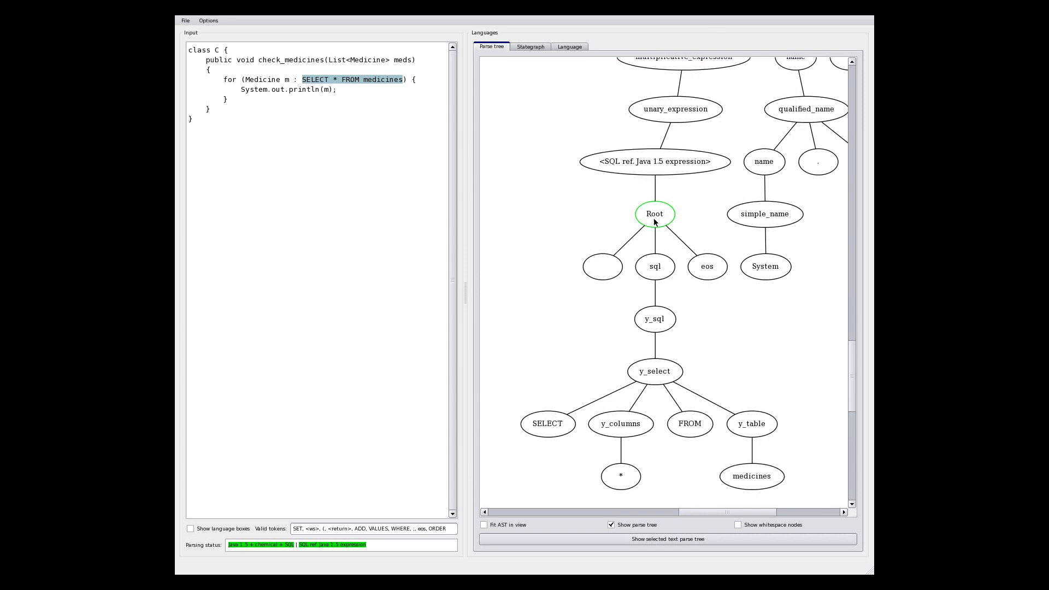
mouse_move(598, 376)
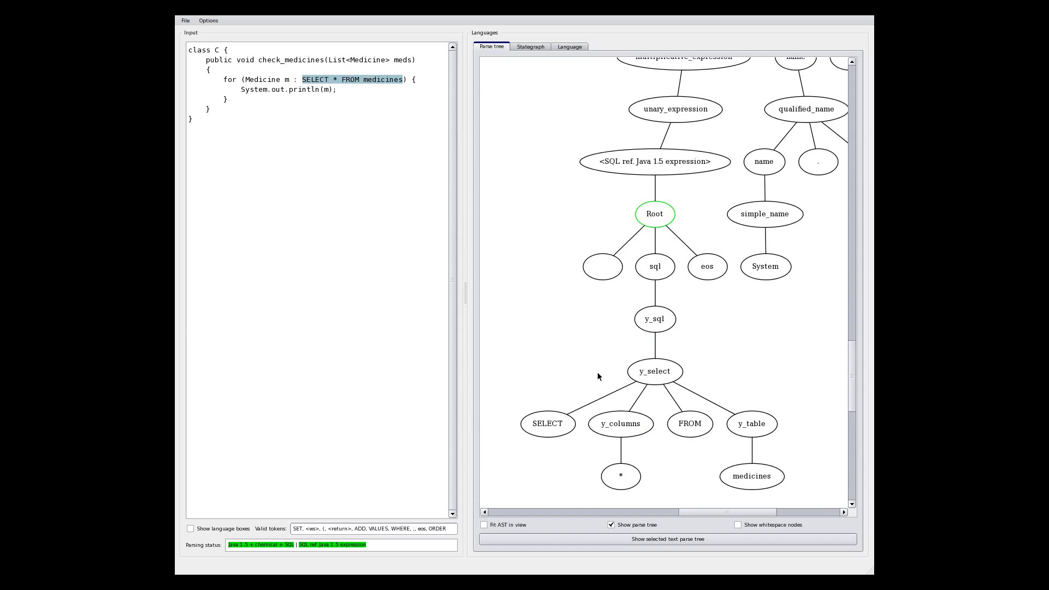
mouse_move(650, 285)
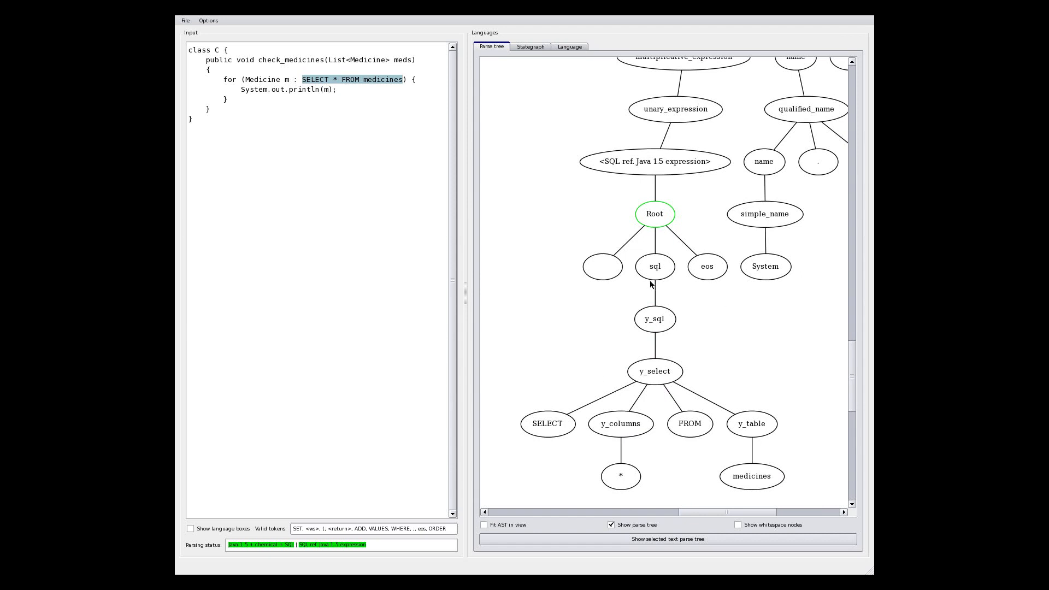
mouse_move(603, 308)
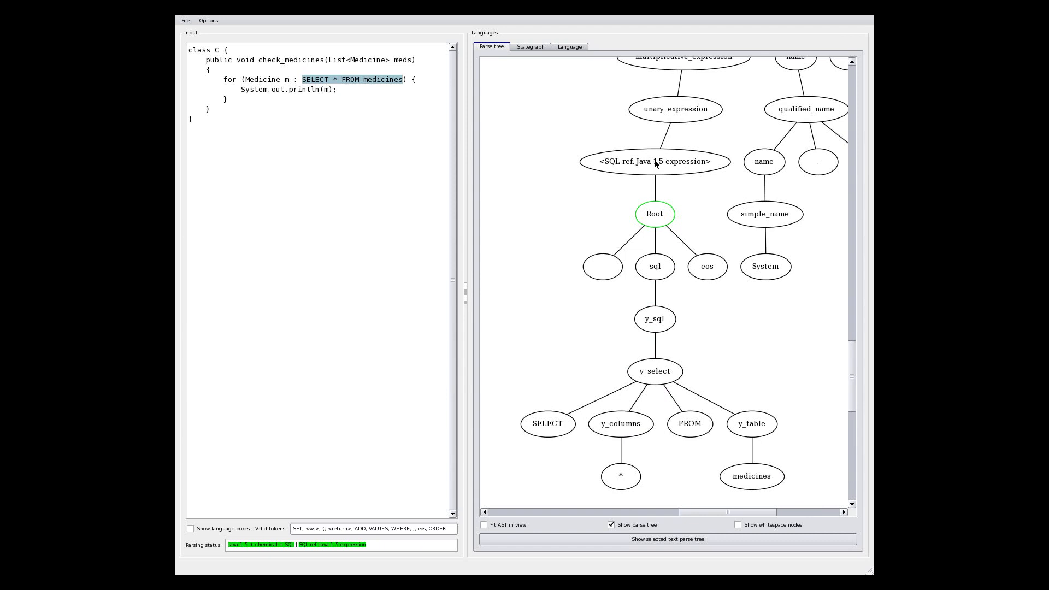
mouse_move(661, 238)
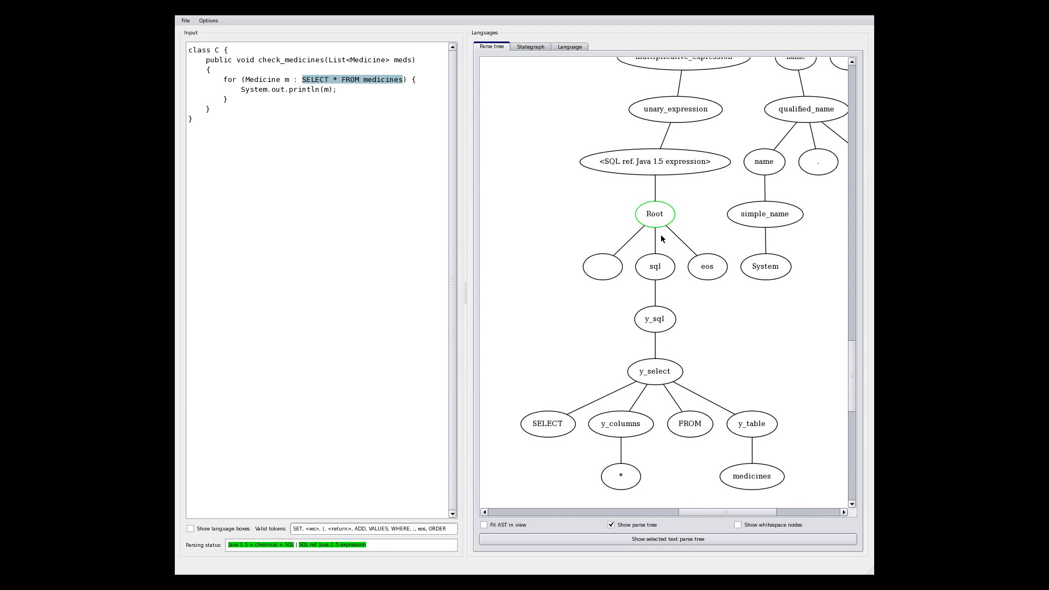
mouse_move(579, 350)
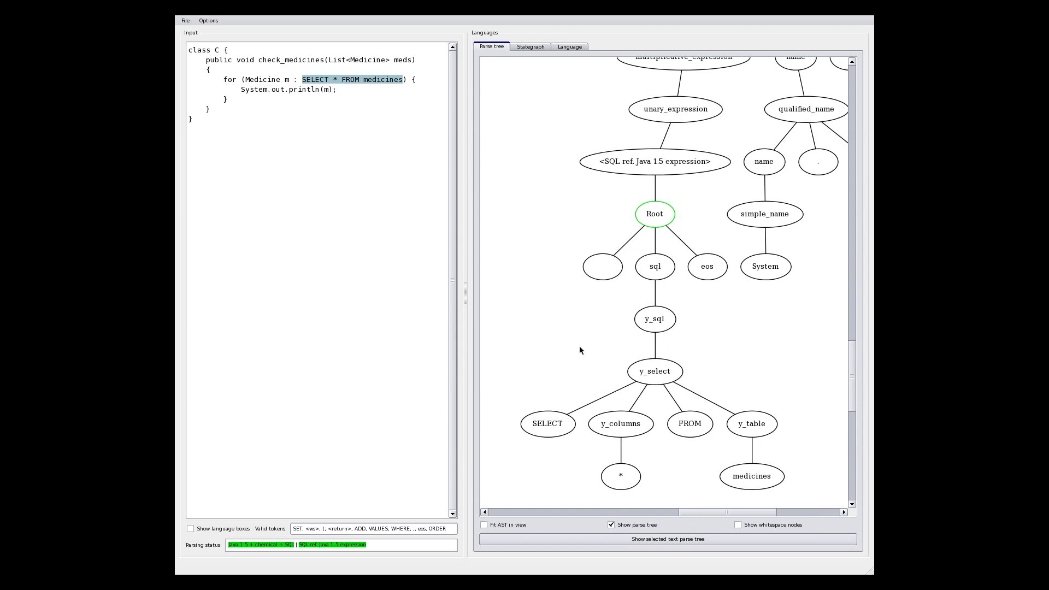
mouse_move(701, 385)
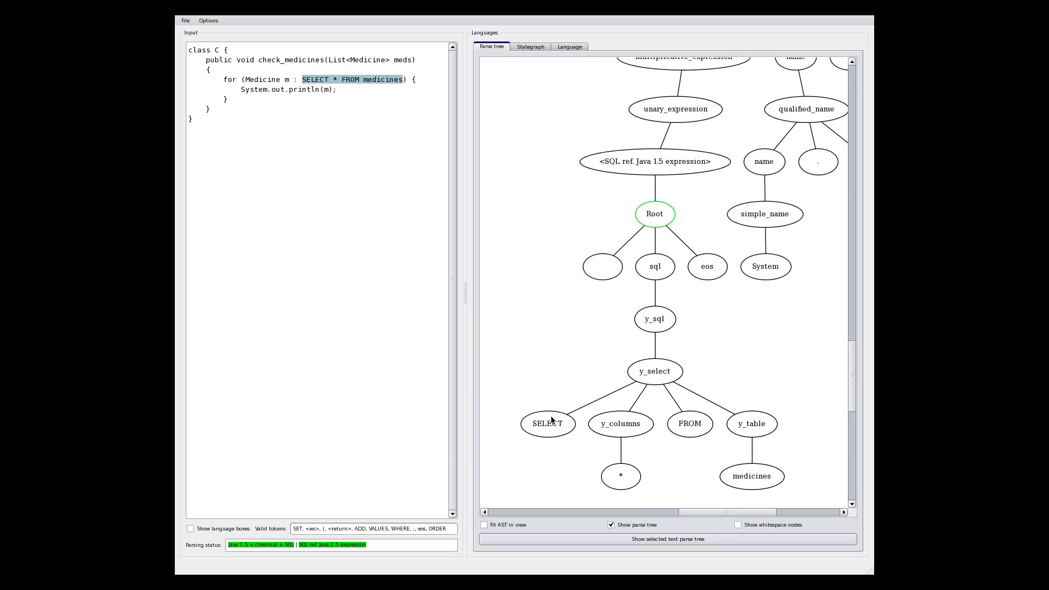
Fill the SQL box with SELECT * FROM medicines and return the cursor inside the query
click(610, 525)
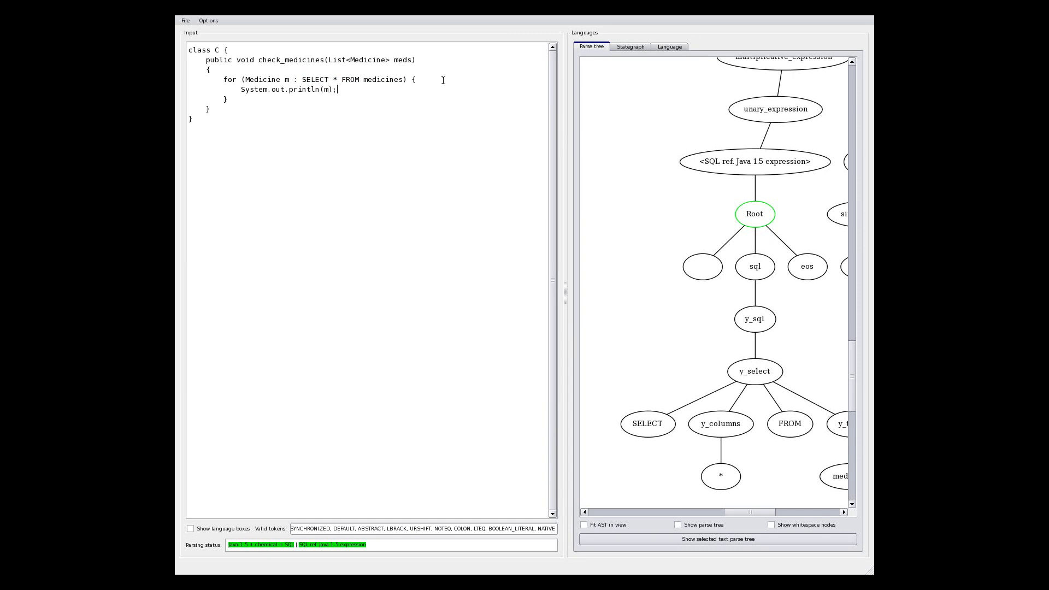
drag(300, 78, 403, 79)
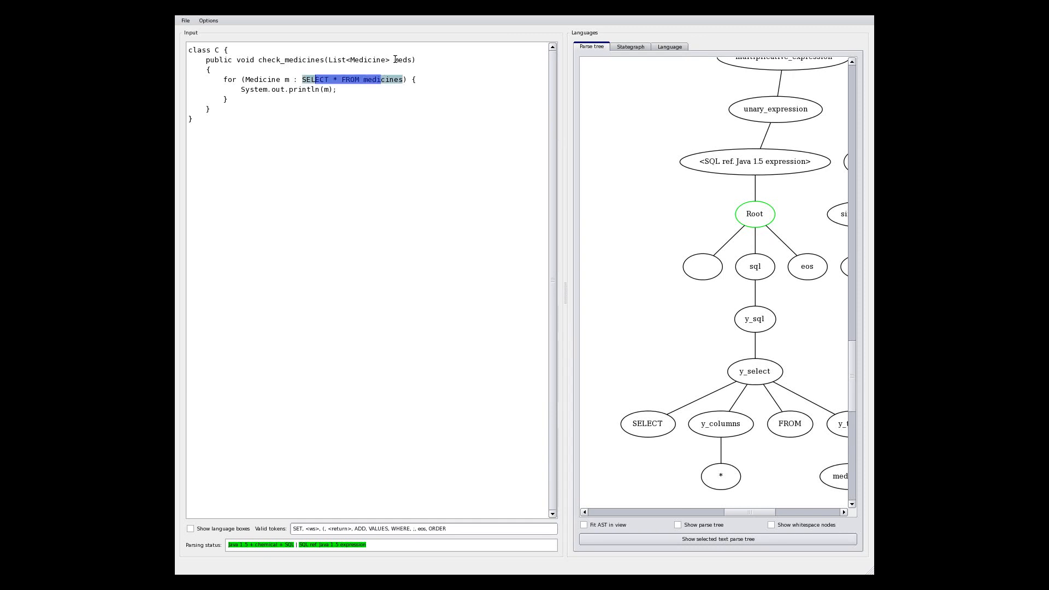
click(339, 88)
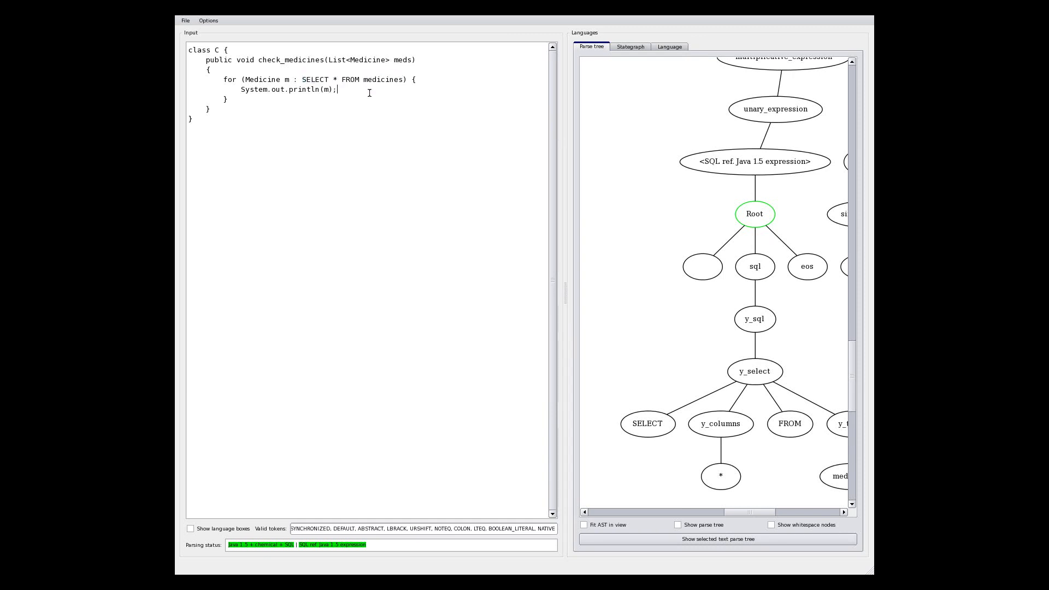
text(ECT * FROM medi)
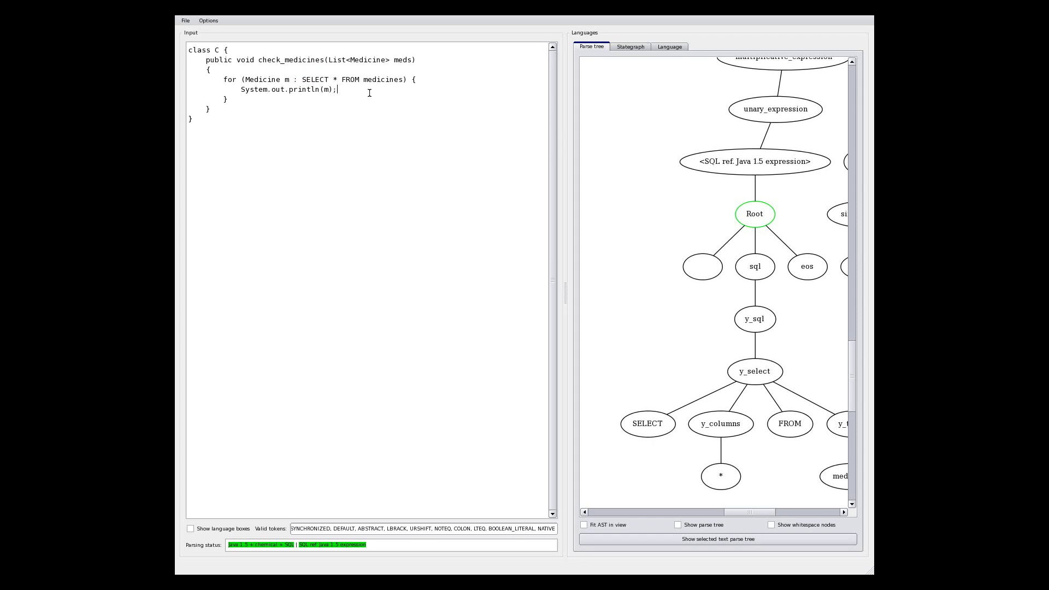
drag(300, 79, 404, 79)
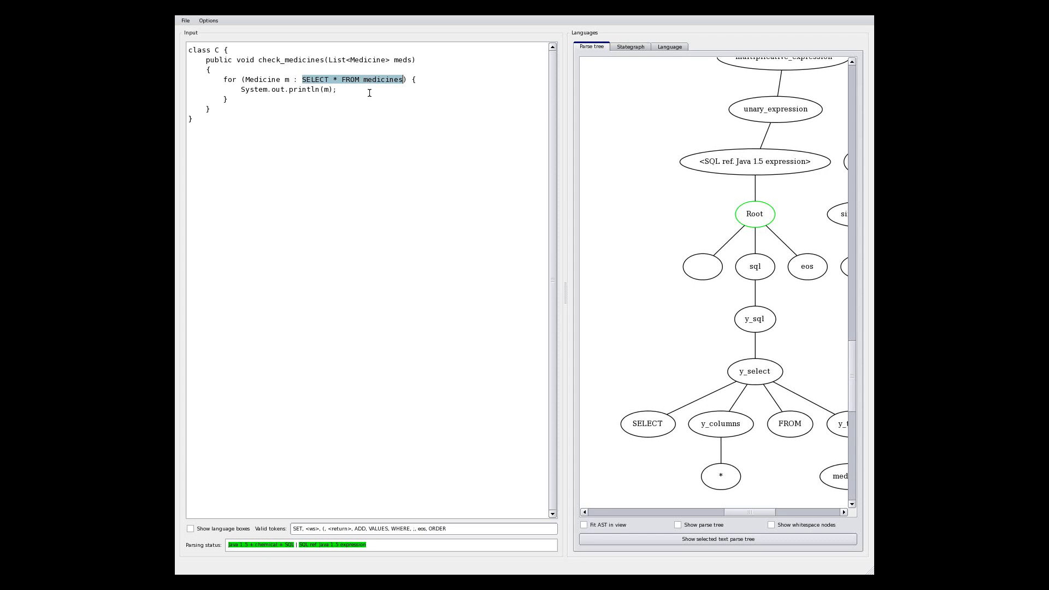
Add WHERE name != f("penicillin") with the condition as a nested Java 1.5 expression
text(WHERE)
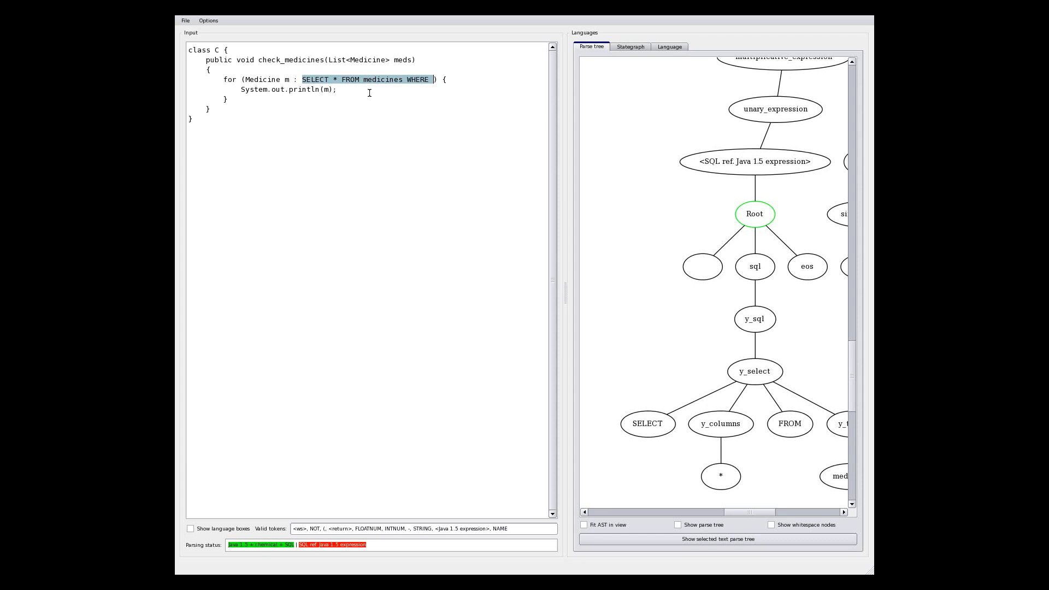
right_click(368, 96)
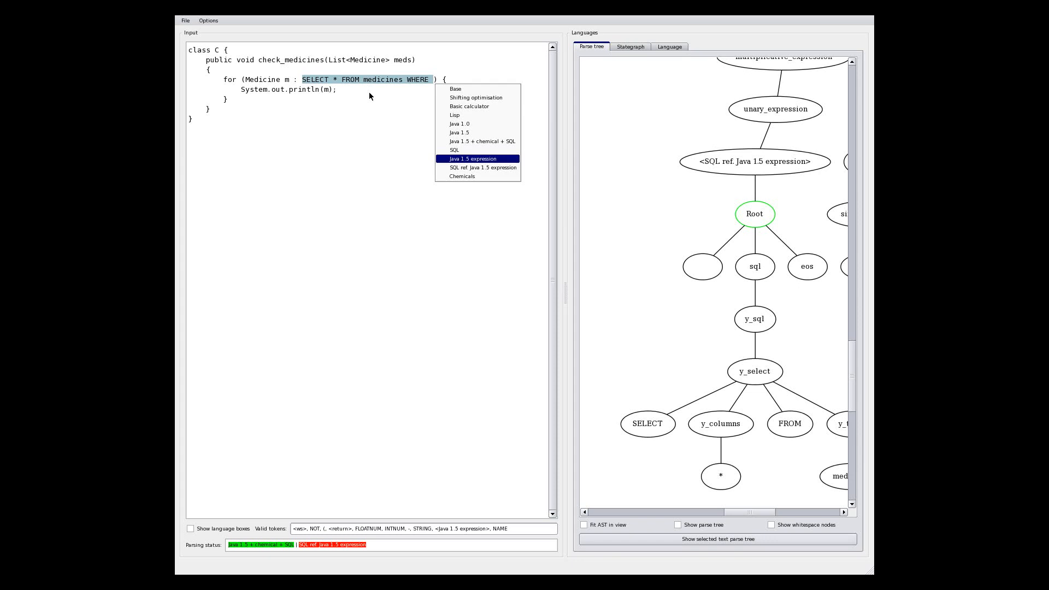
click(475, 158)
text(name != ")
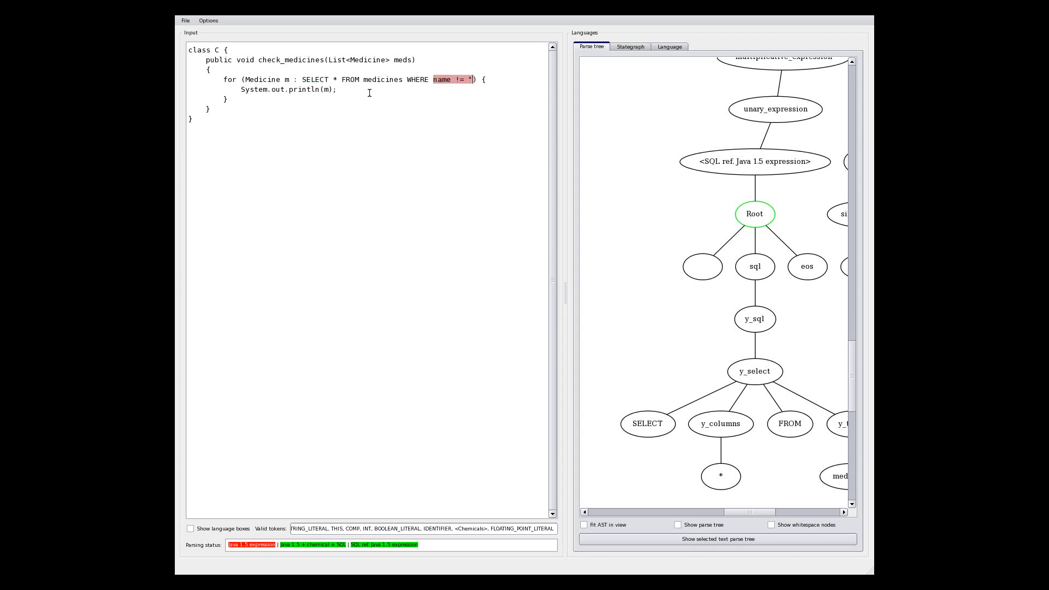
text(penicill)
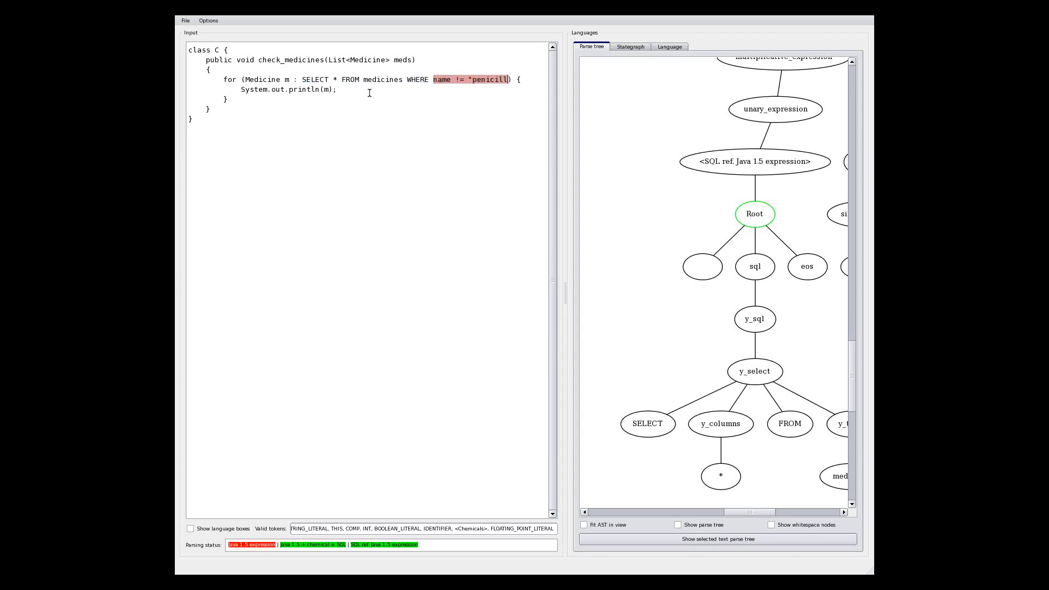
text(in")
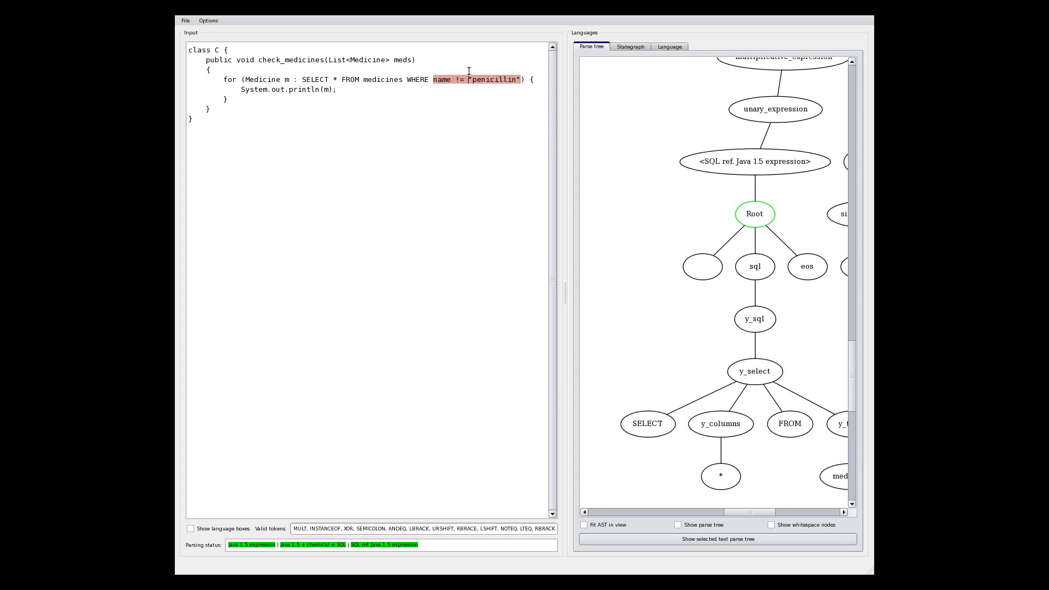
mouse_move(568, 72)
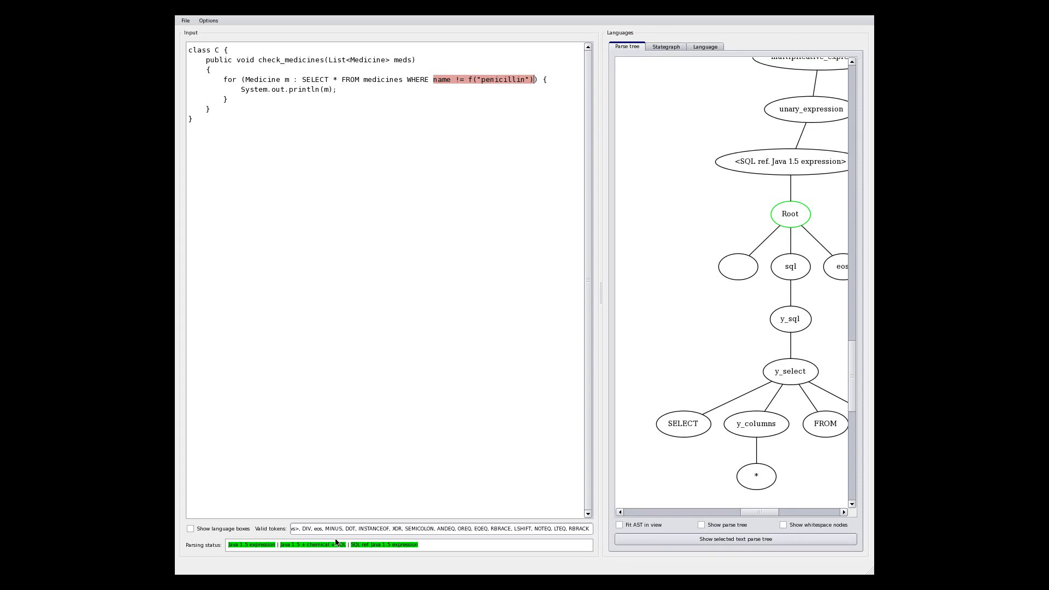
mouse_move(401, 540)
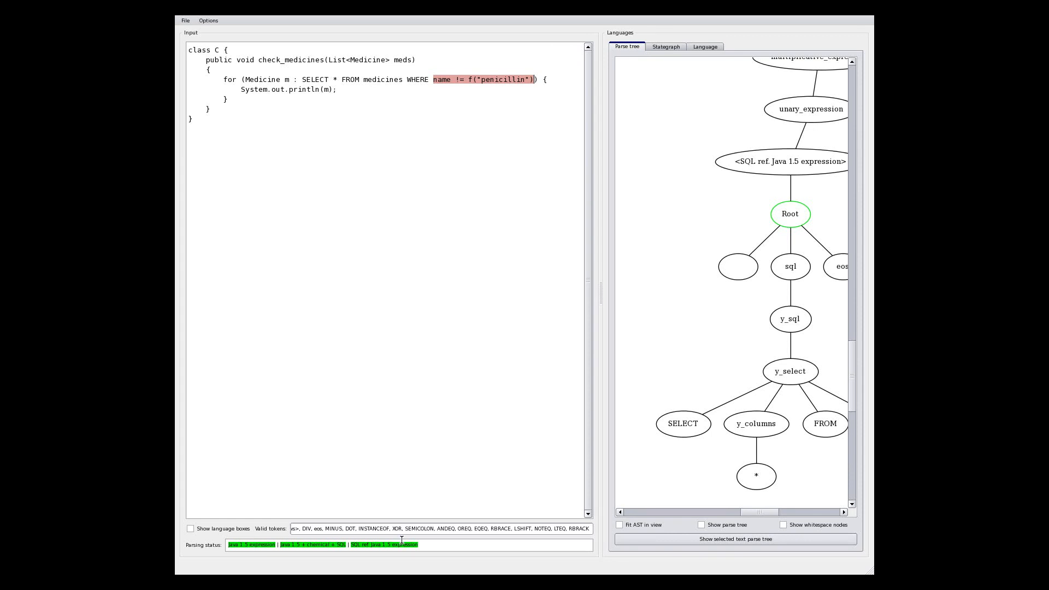
mouse_move(282, 495)
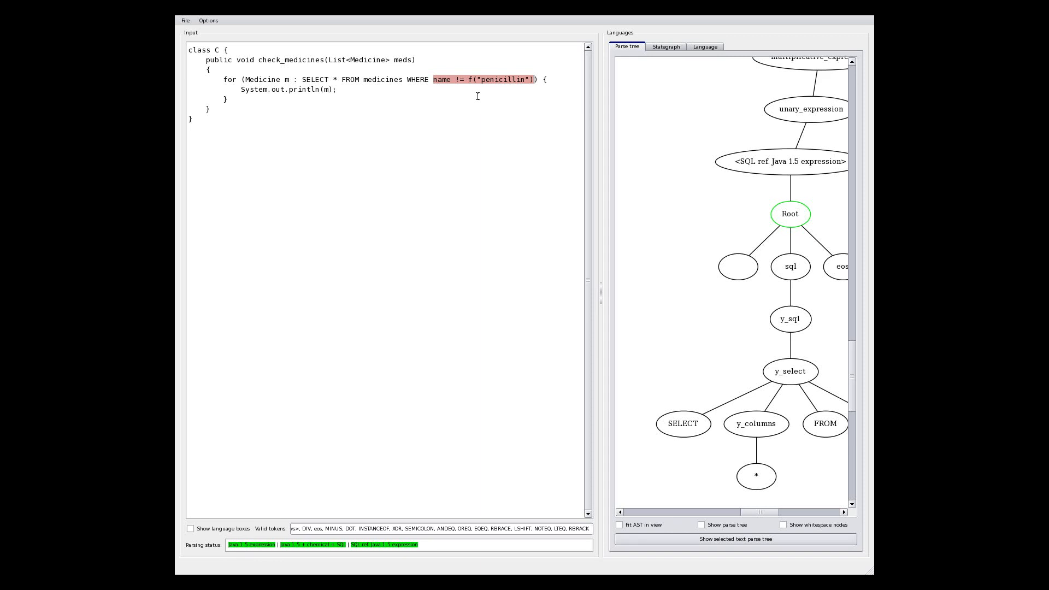
mouse_move(631, 221)
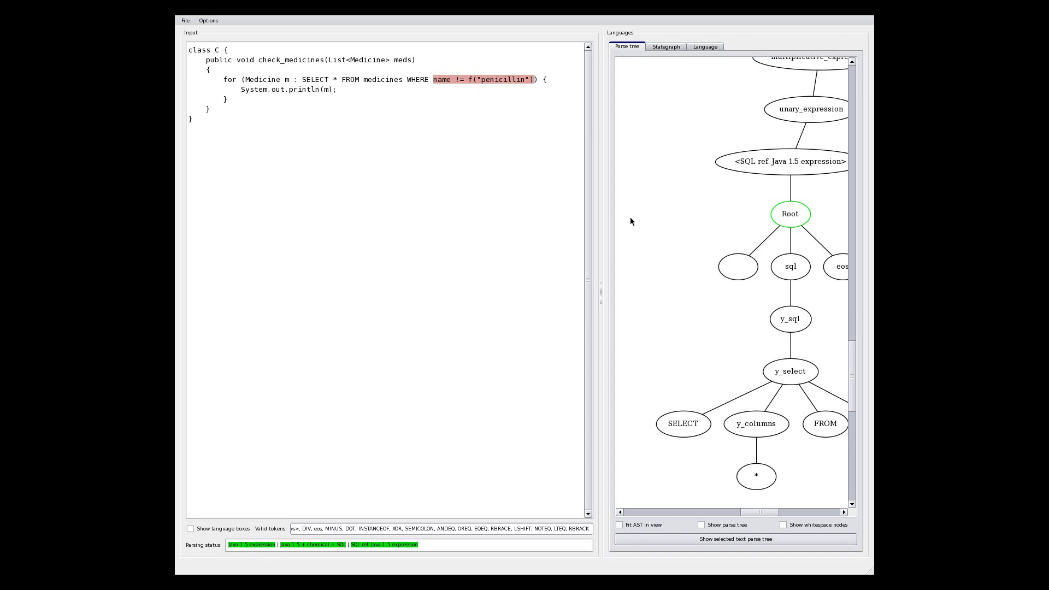
click(702, 524)
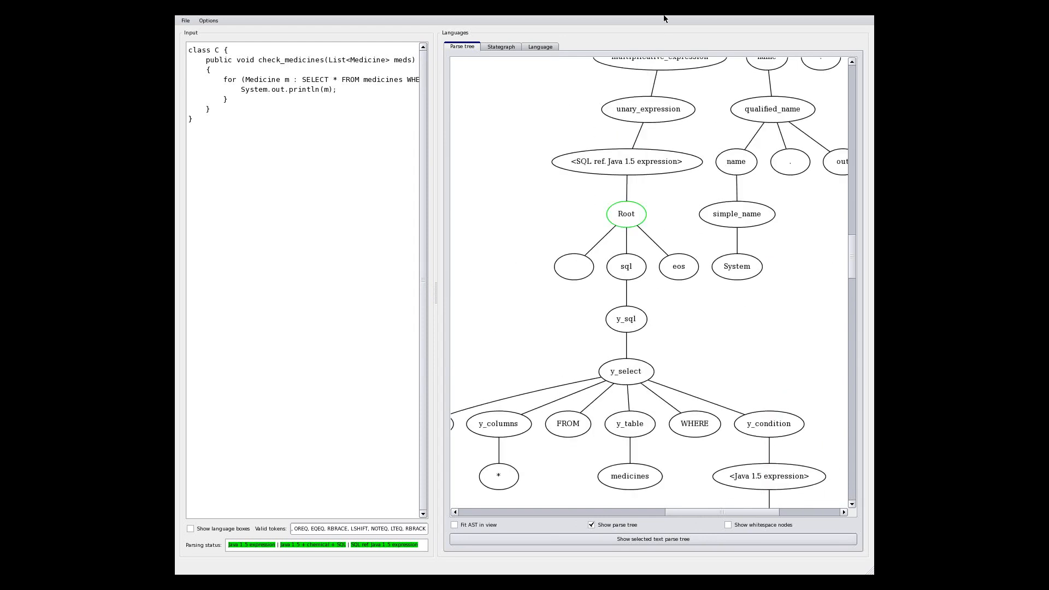
scroll(down, 3)
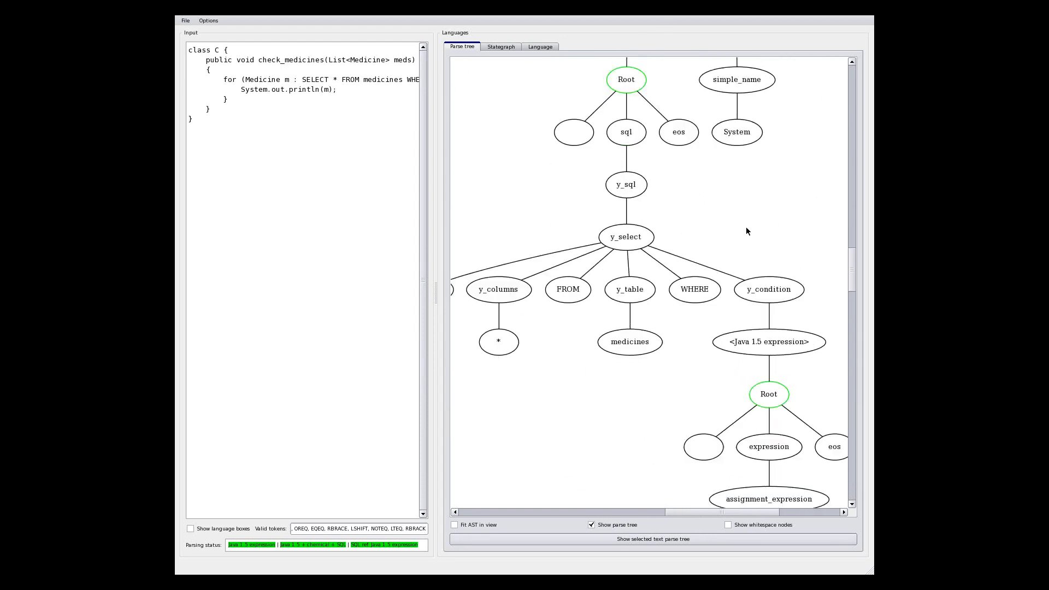
scroll(down, 3)
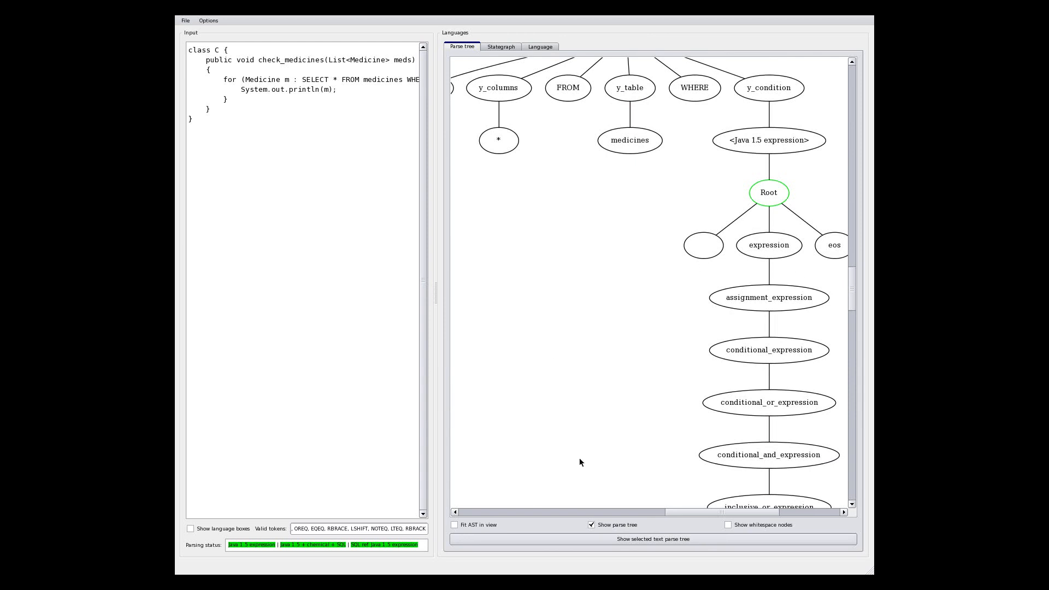
click(591, 524)
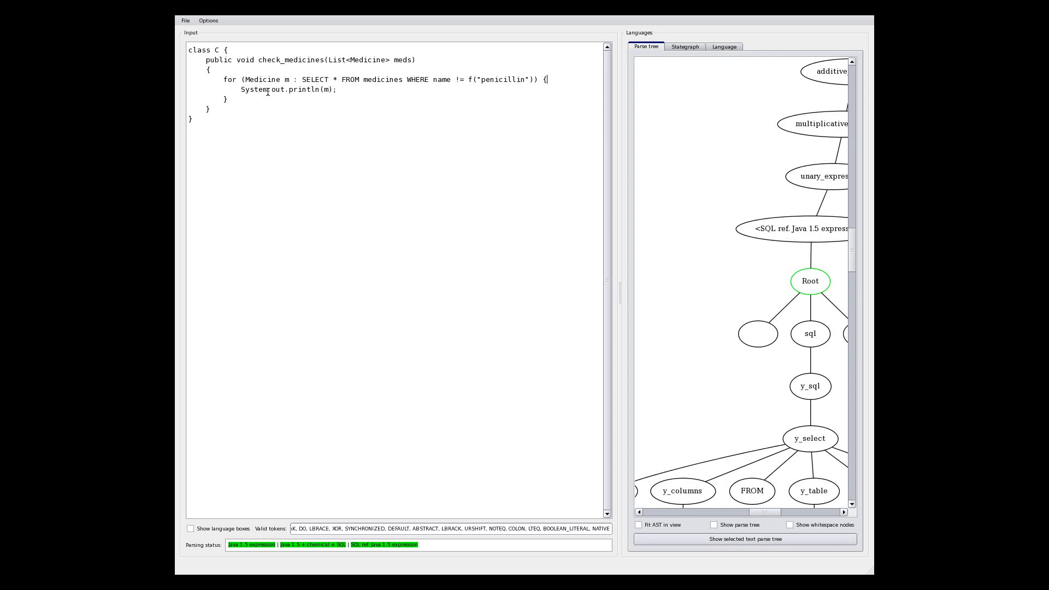
mouse_move(741, 149)
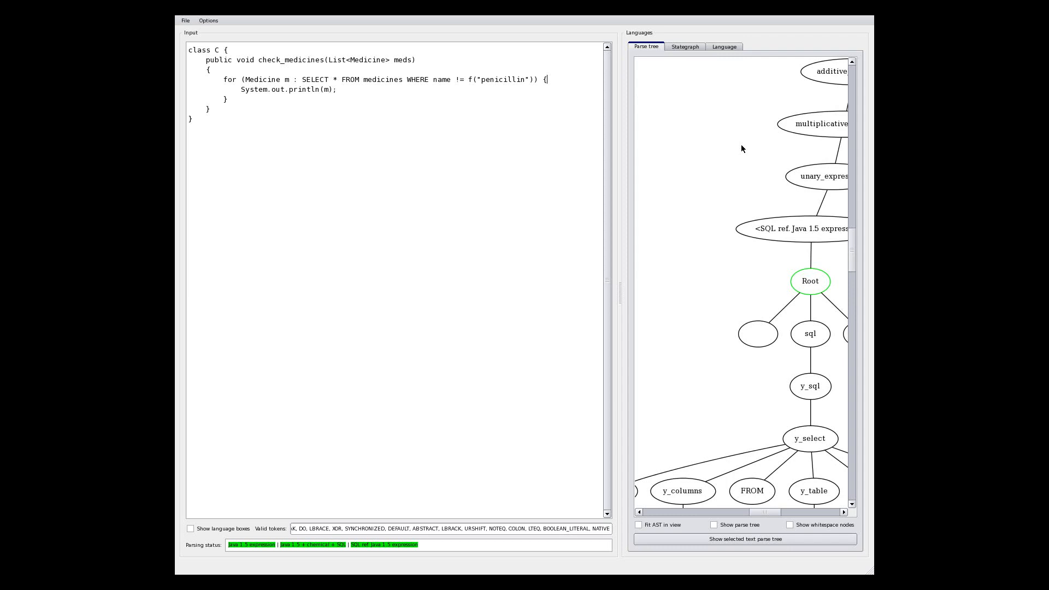
mouse_move(690, 168)
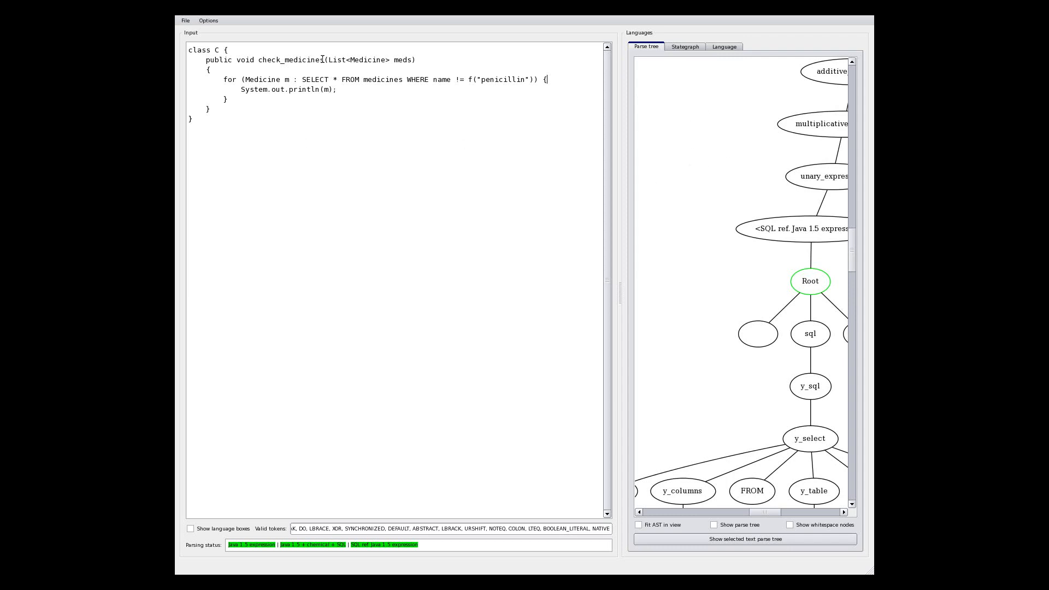
Start a new statement 'Med m =' in the loop body and offer the embeddable-language list
text(s)
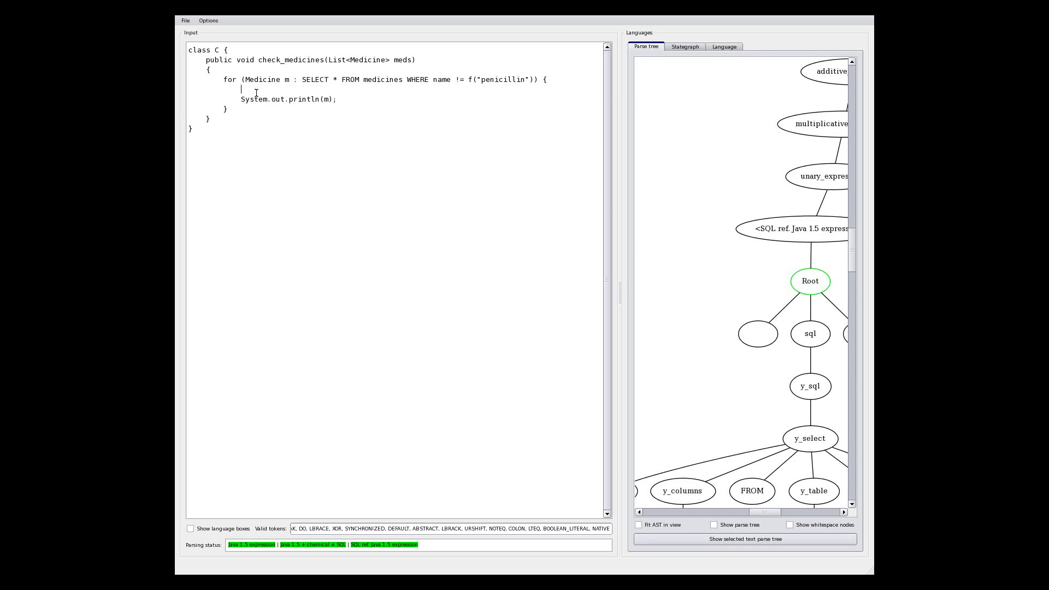
text(Med m)
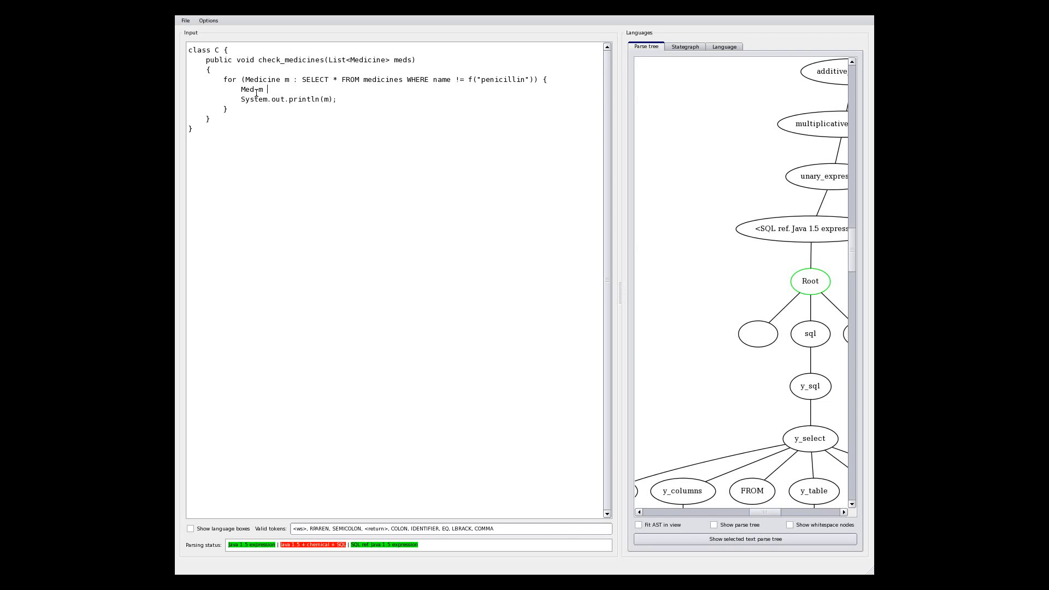
text(=)
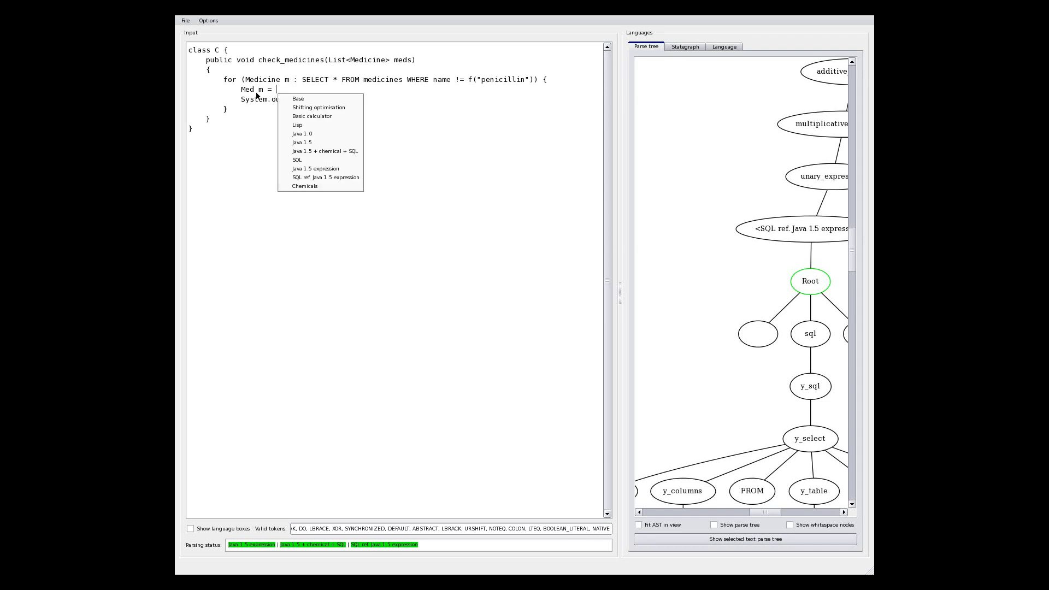
Draw H2O in a Chemicals box as the value of Med m and end the statement with a semicolon
text(h2)
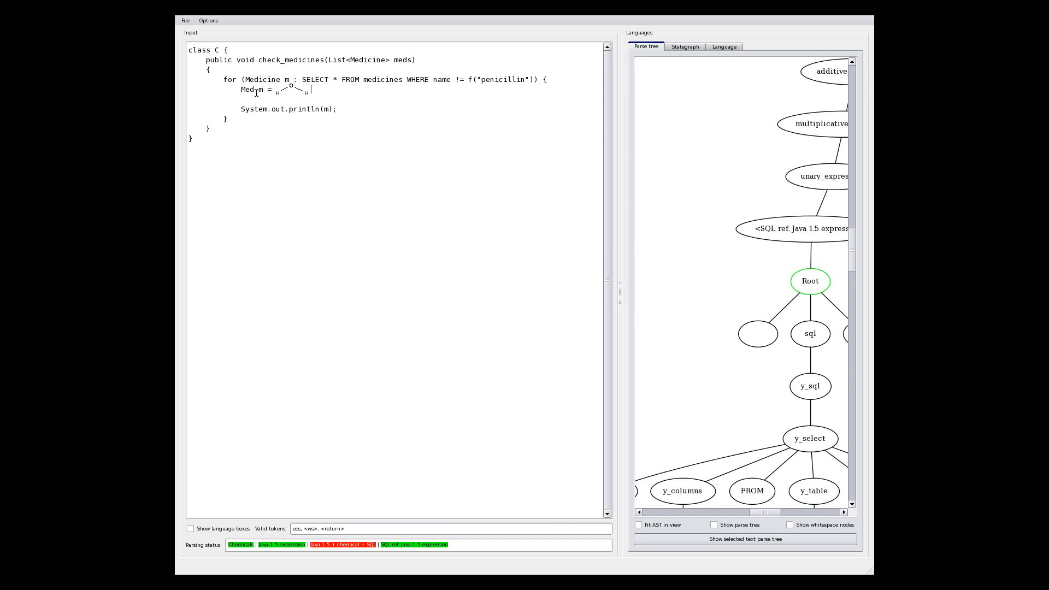
text(;)
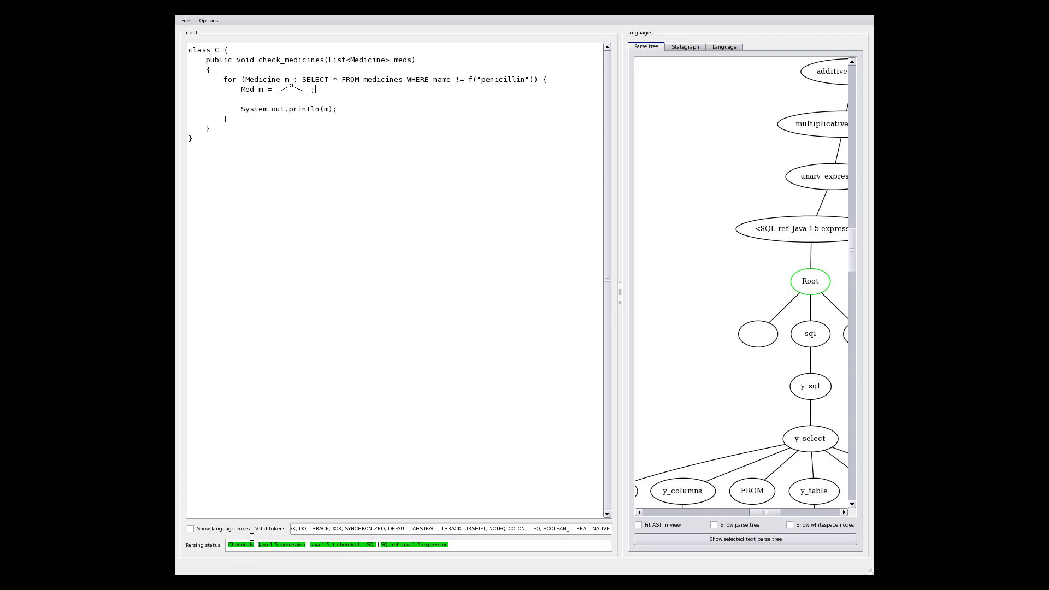
mouse_move(276, 194)
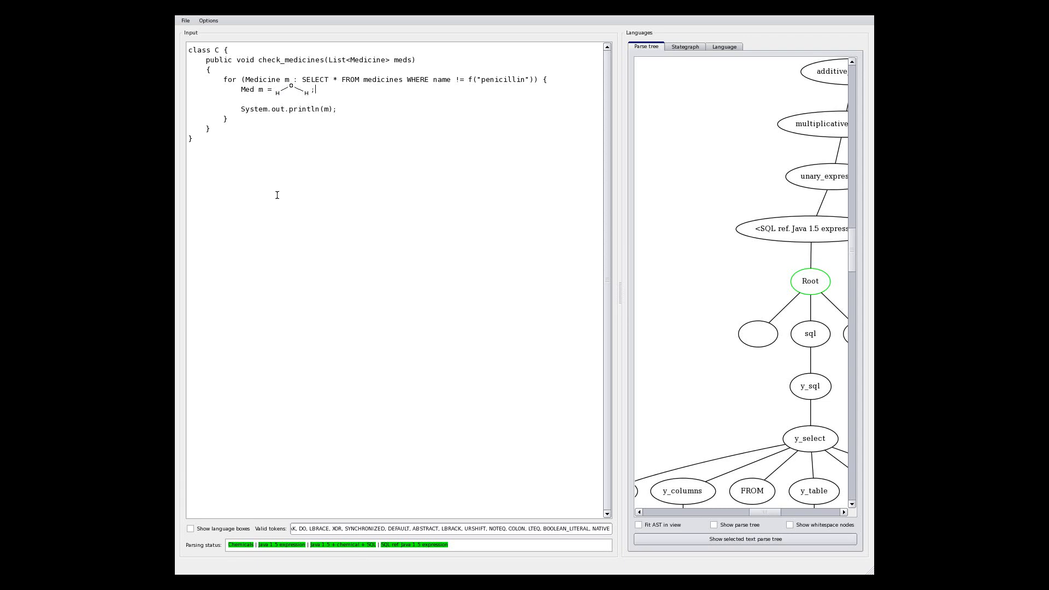
mouse_move(278, 94)
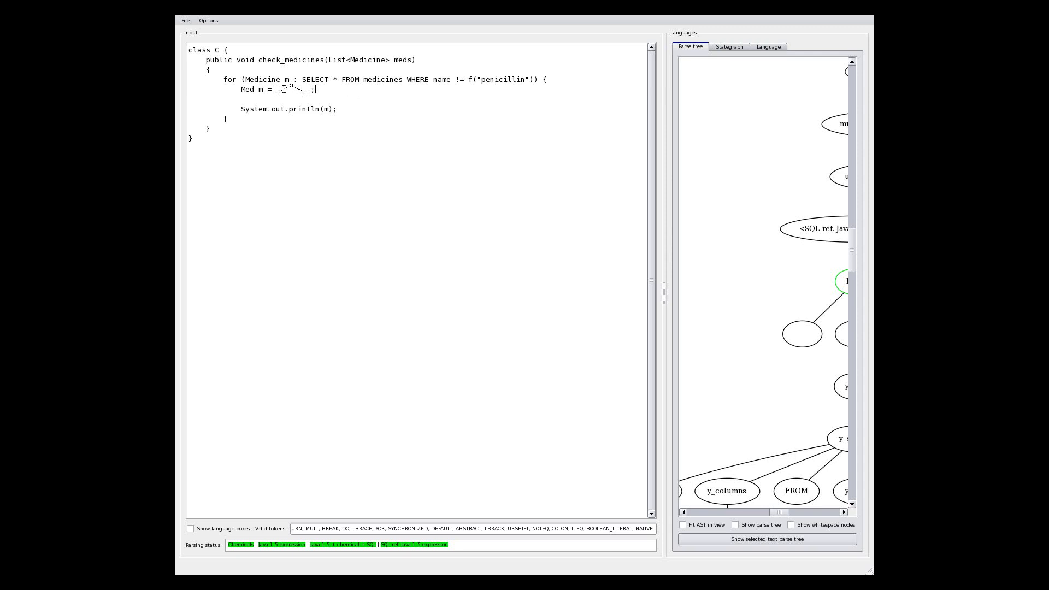
mouse_move(528, 75)
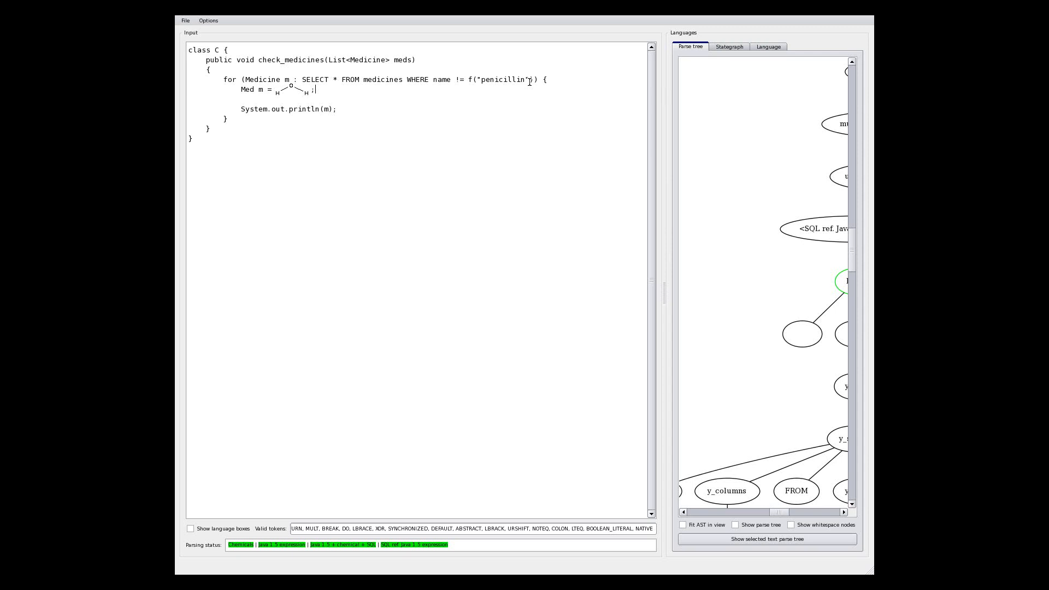
Select the quoted 'penicillin' string in f( ) and replace it with a drawn penicillin structure
drag(434, 78, 531, 79)
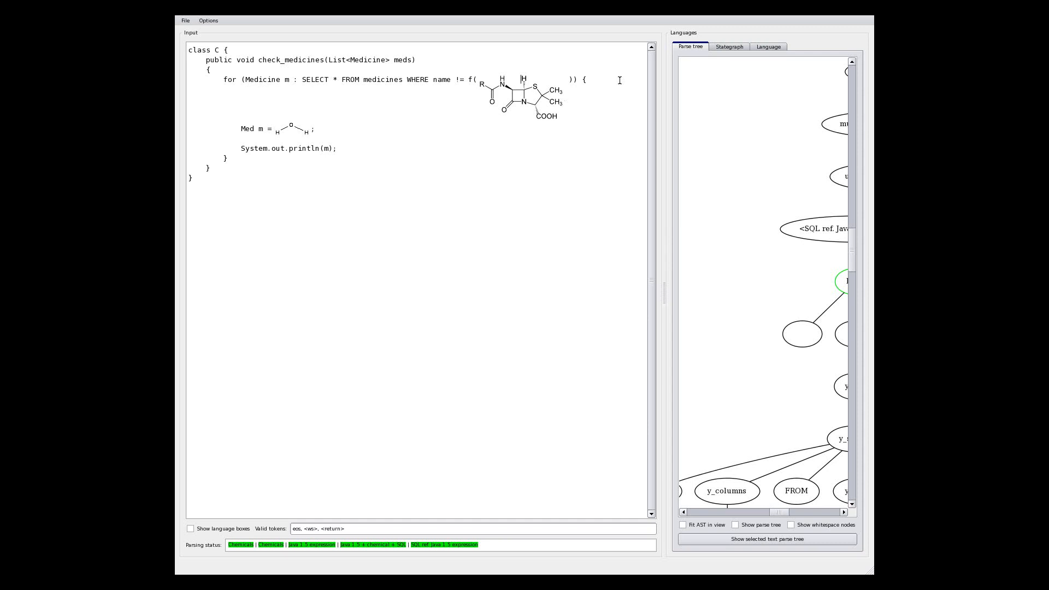
mouse_move(591, 67)
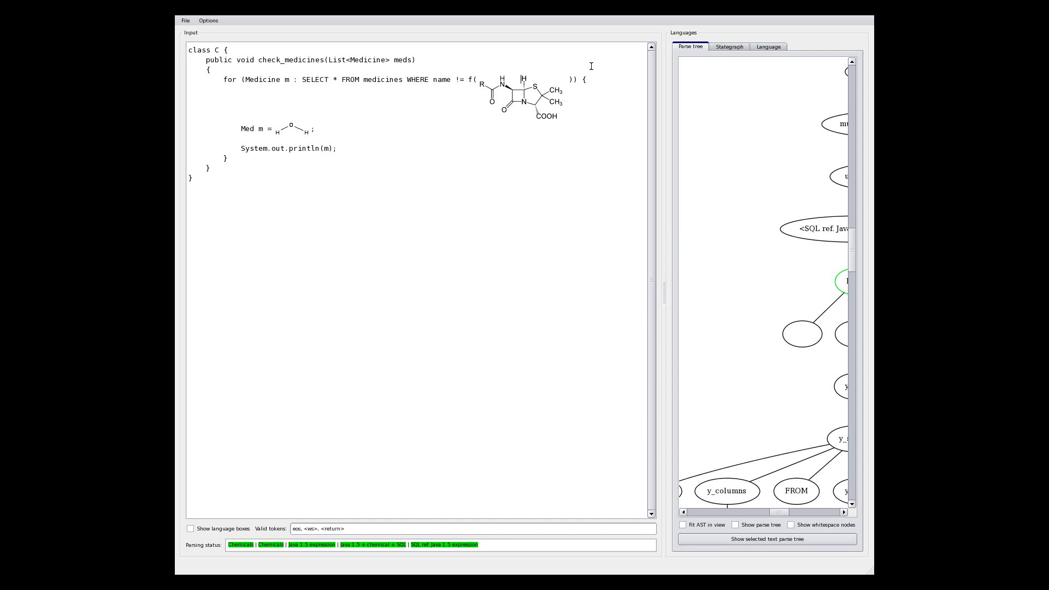
mouse_move(580, 73)
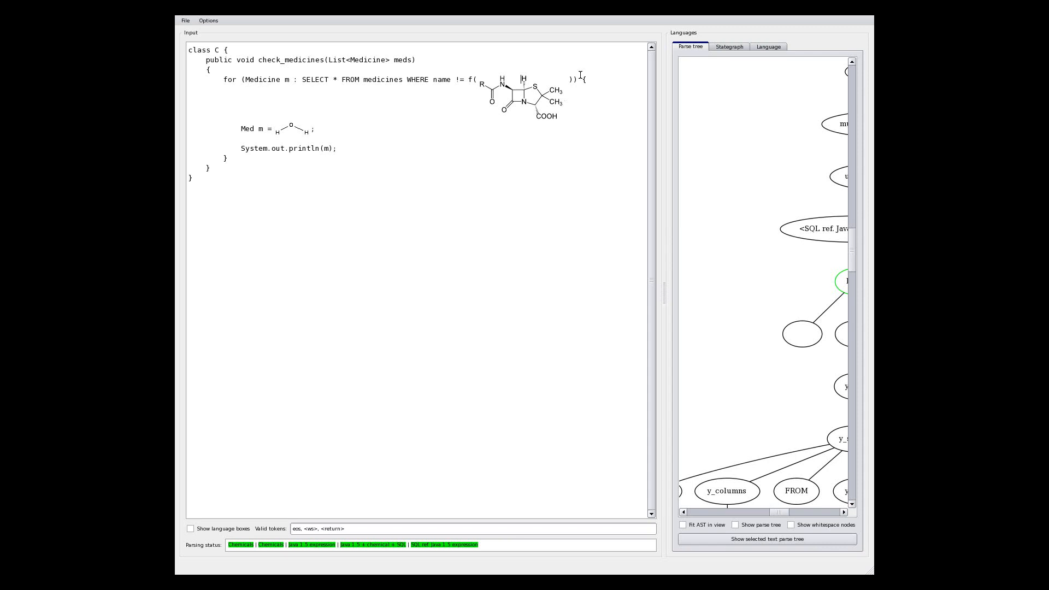
mouse_move(511, 54)
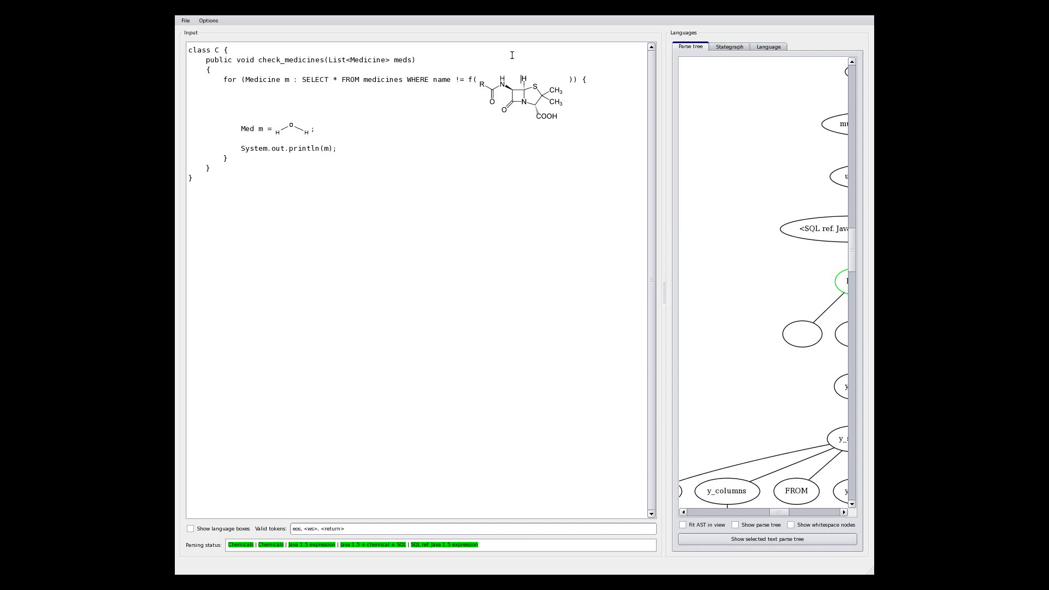
mouse_move(564, 119)
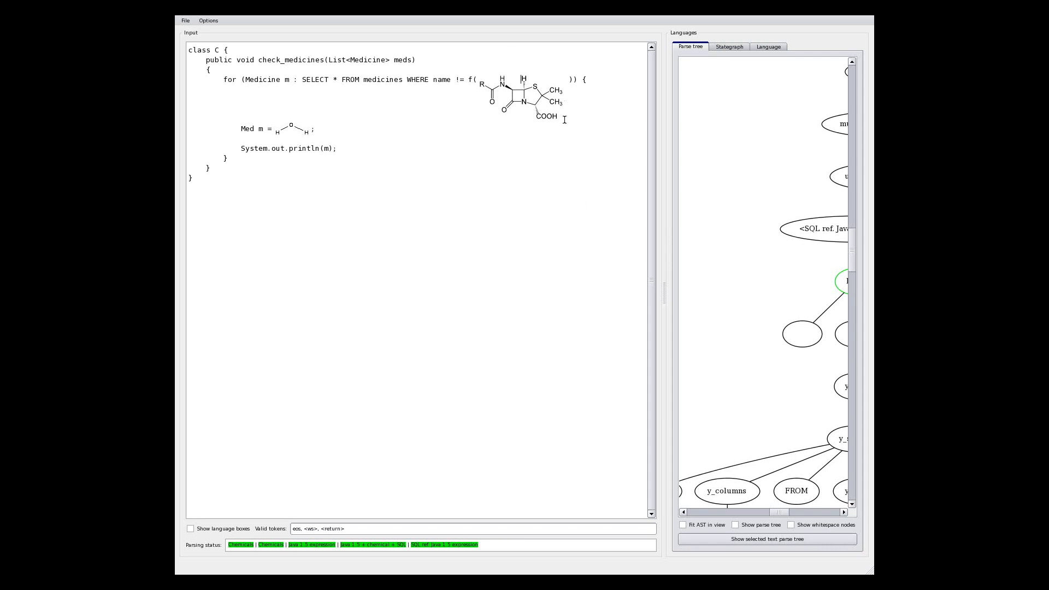
mouse_move(519, 87)
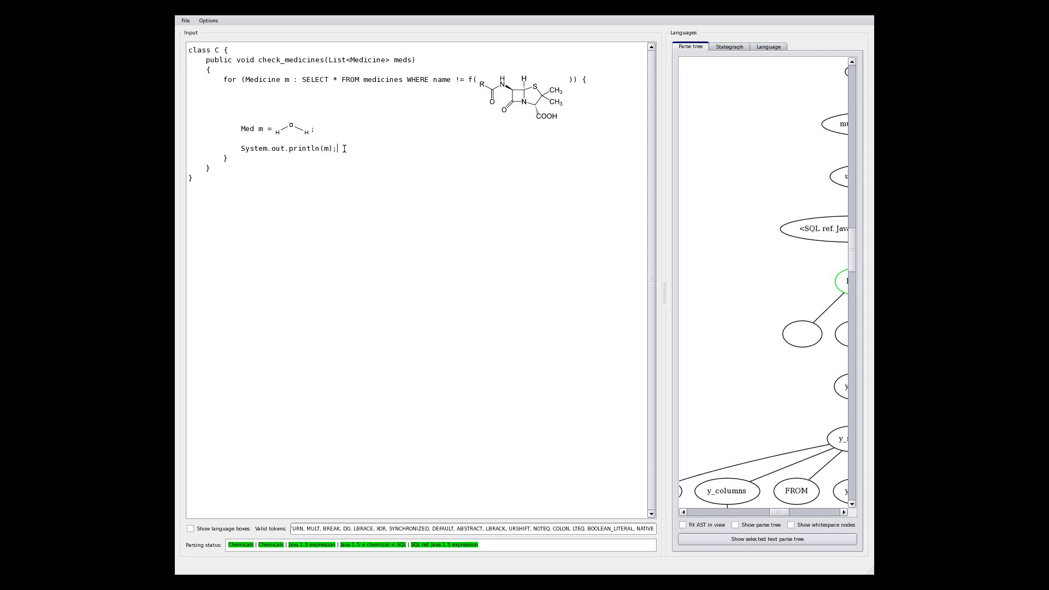
Add 'Med m2 =' with a second penicillin structure after println and rename the loop variable to m1
drag(302, 80, 434, 80)
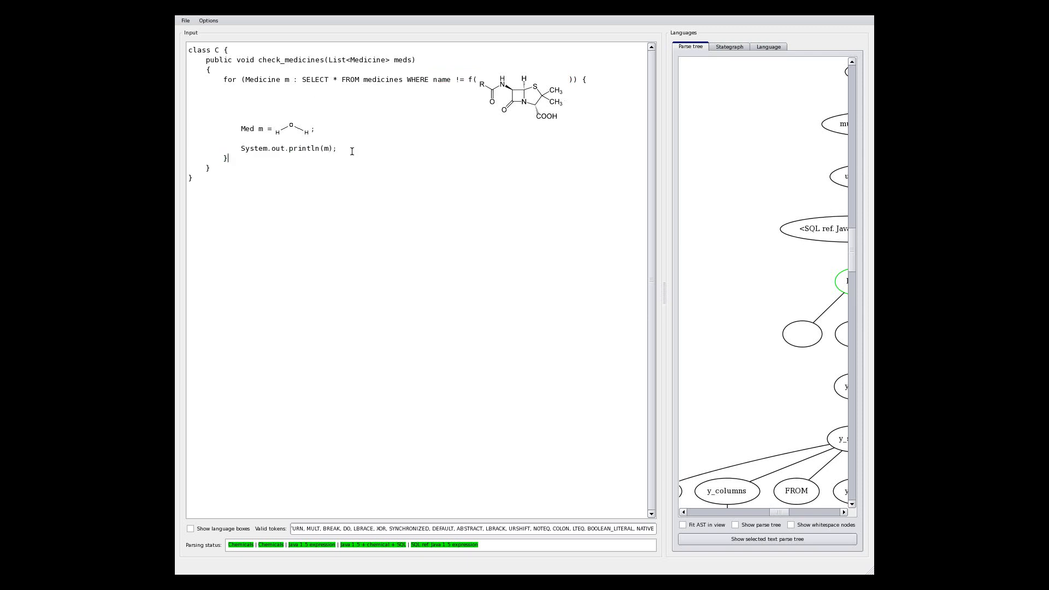
text(Med m2 =)
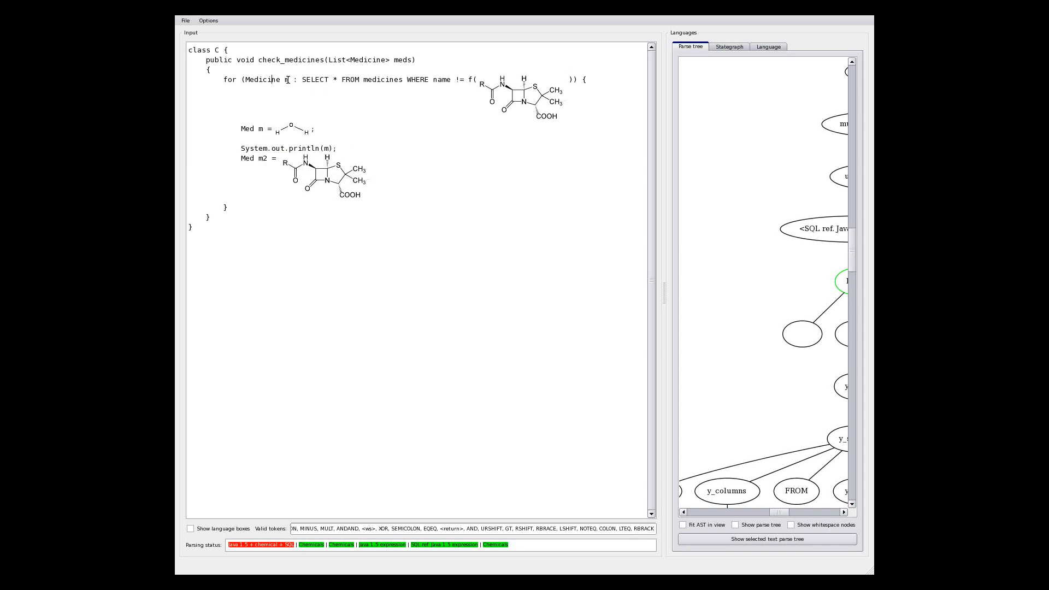
text(1)
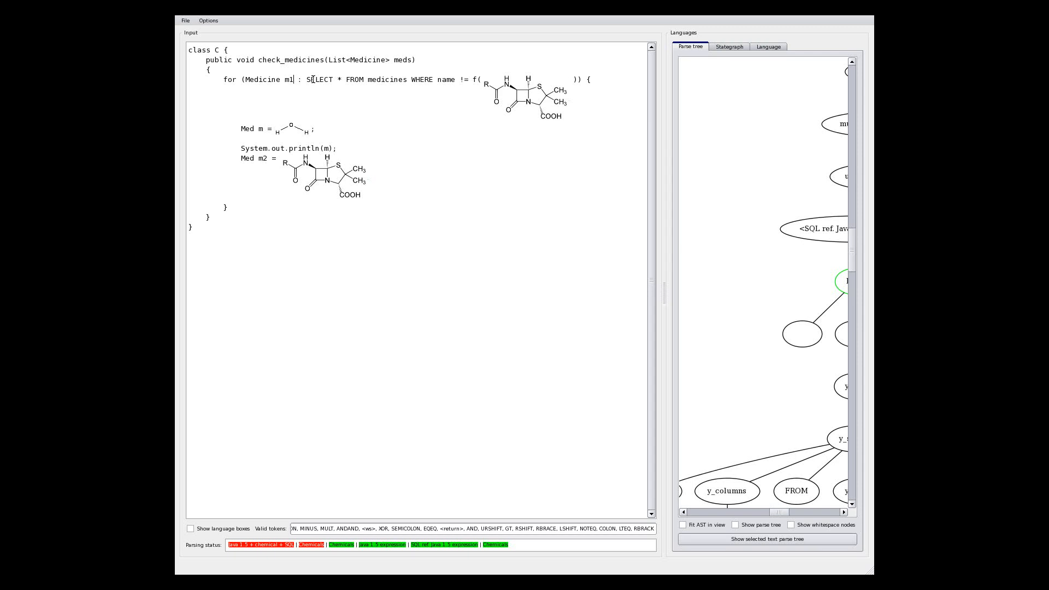
mouse_move(413, 153)
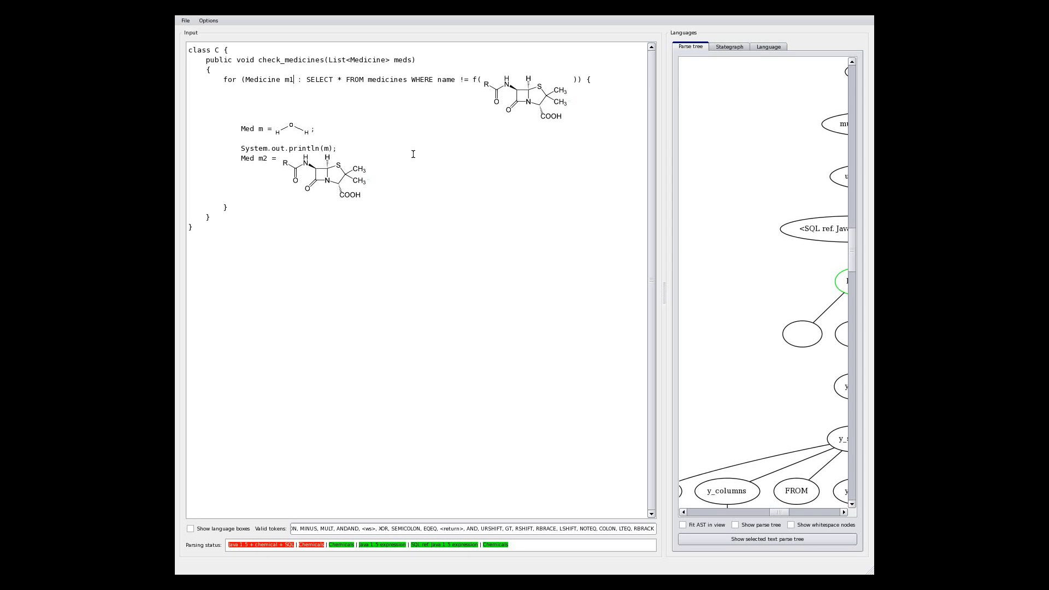
Switch to the large Android Java file and scroll down toward the moved_location method
click(767, 47)
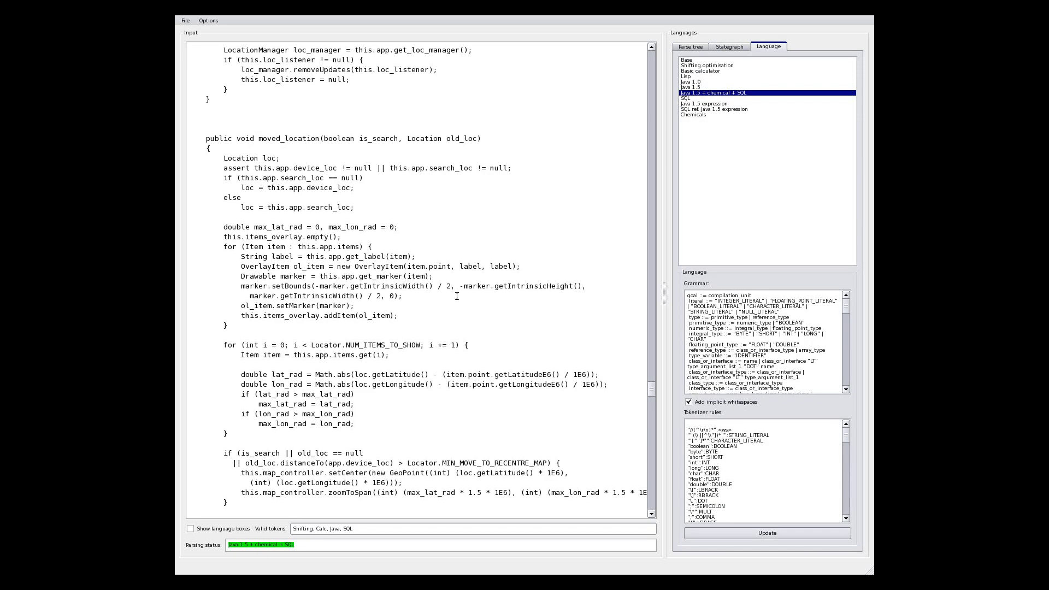
scroll(down, 3)
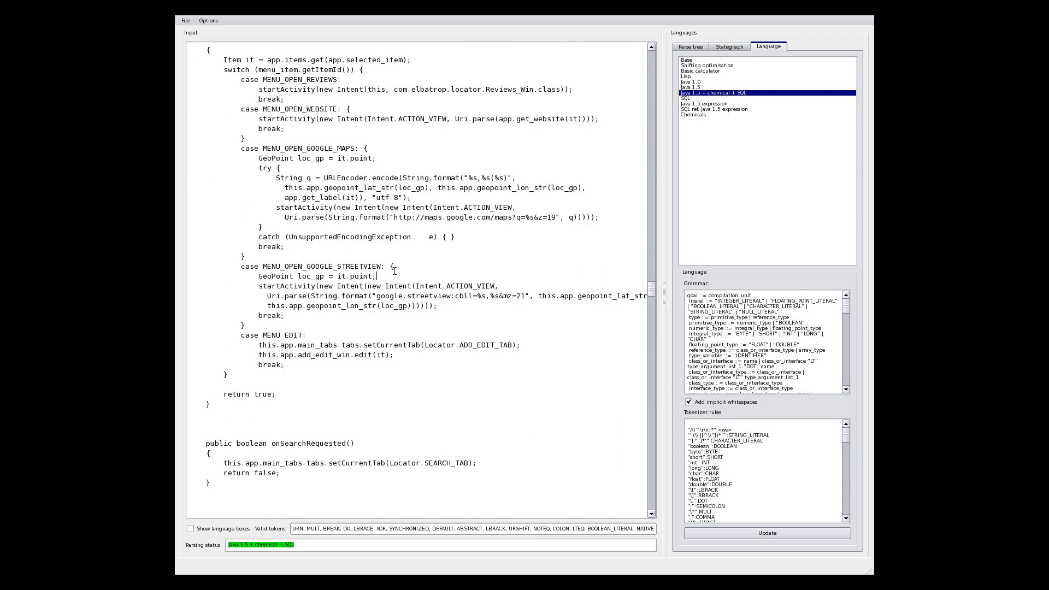
text(anisanis)
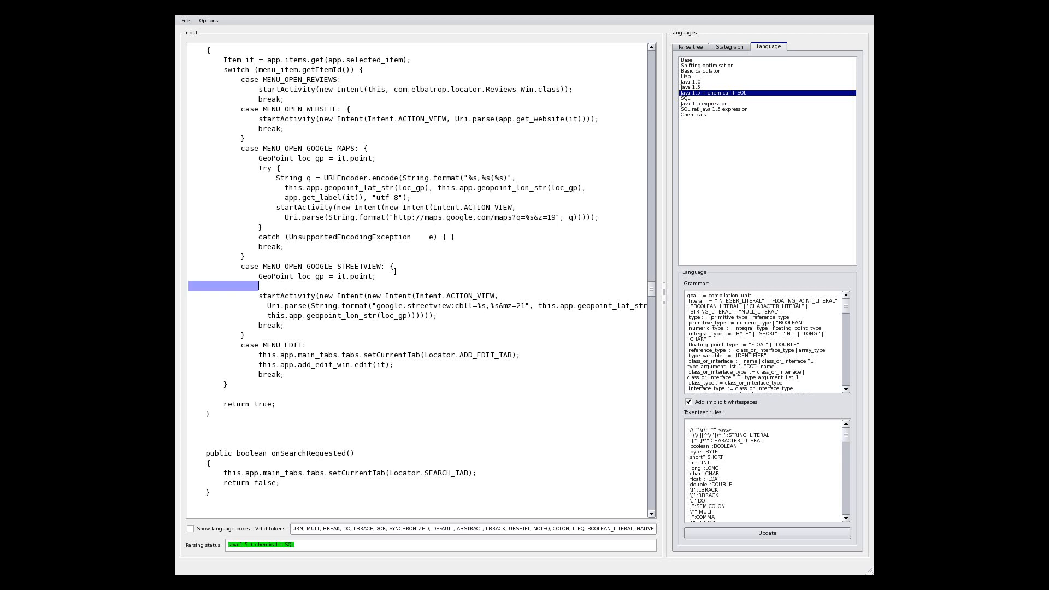
scroll(down, 3)
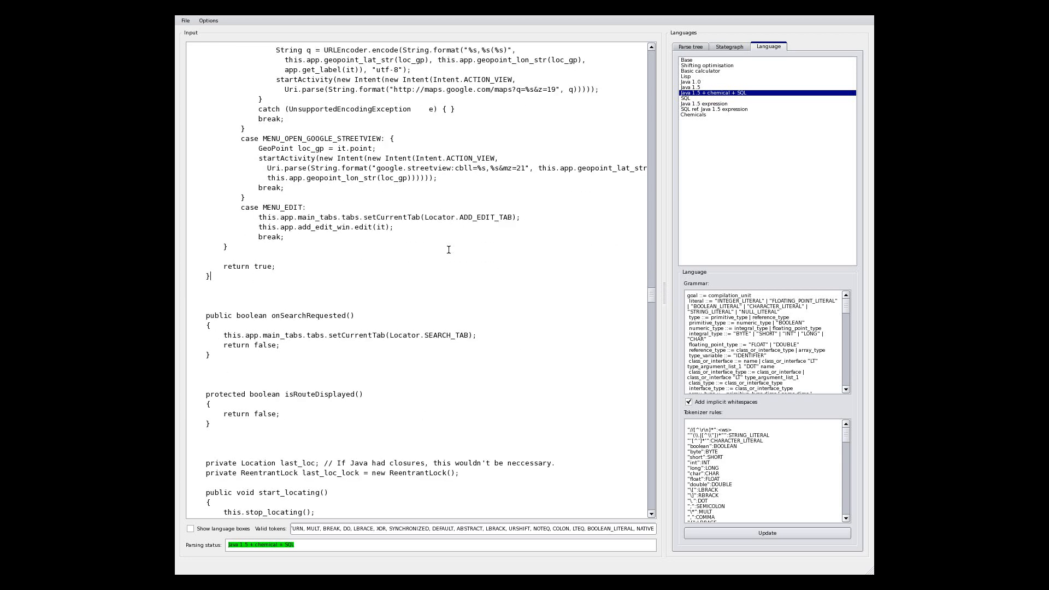
scroll(down, 3)
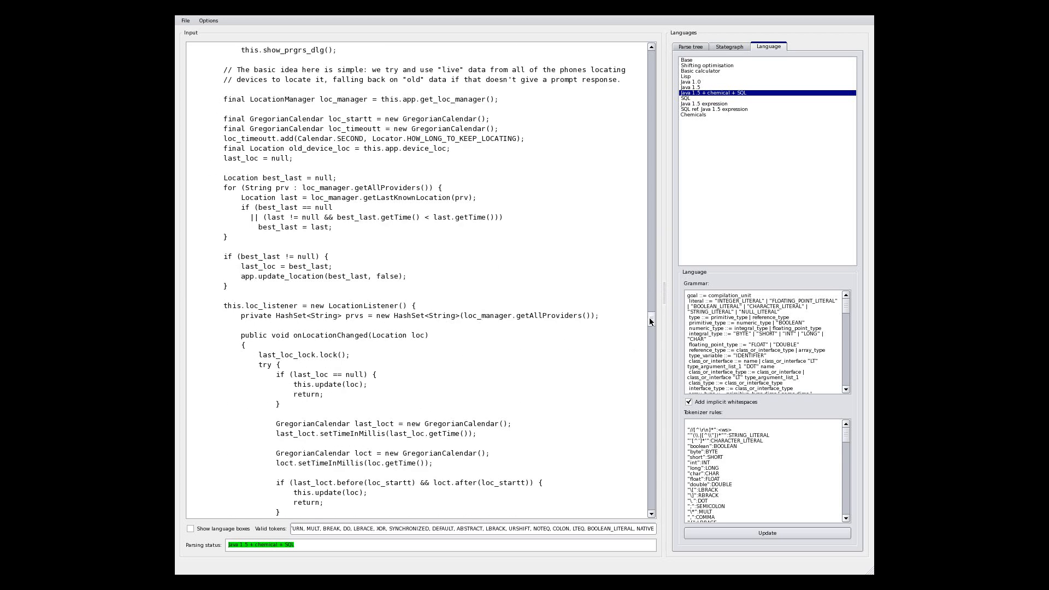
scroll(down, 3)
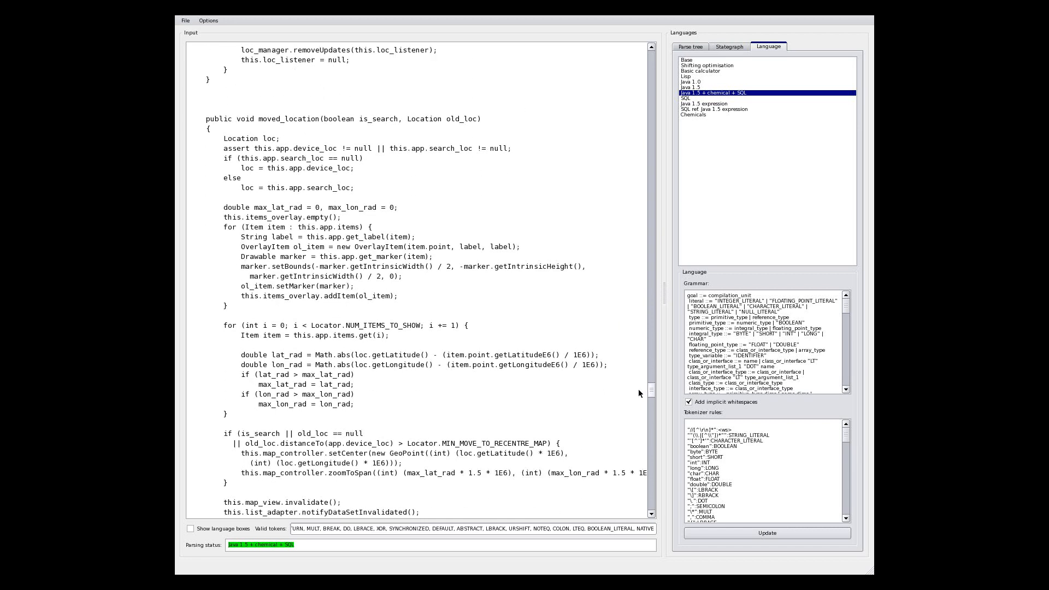
Scroll moved_location into view and give its second for loop the SQL bound 'SELECT * FROM locations'
scroll(down, 3)
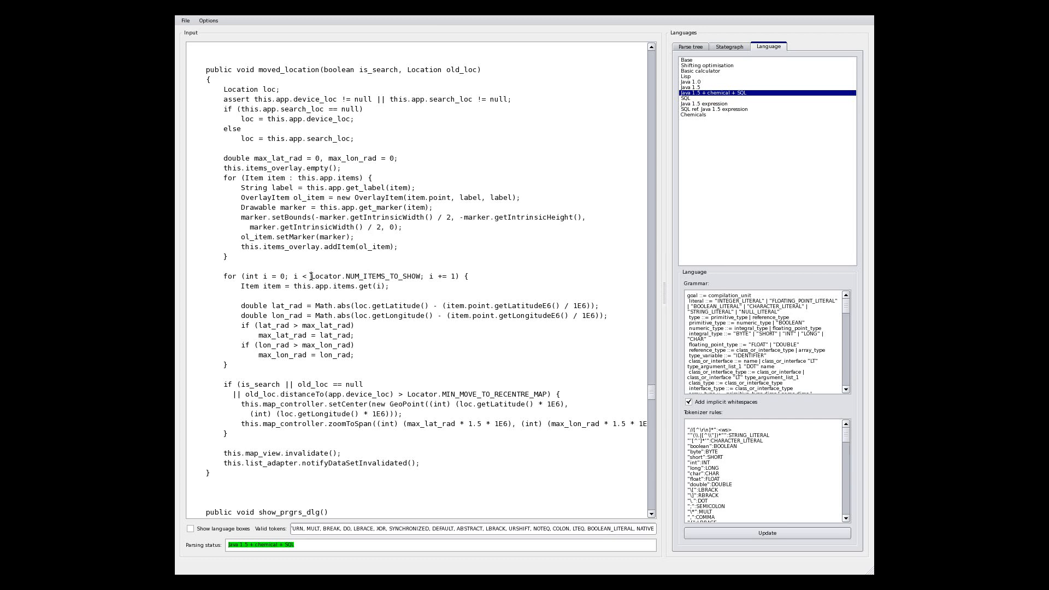
mouse_move(441, 263)
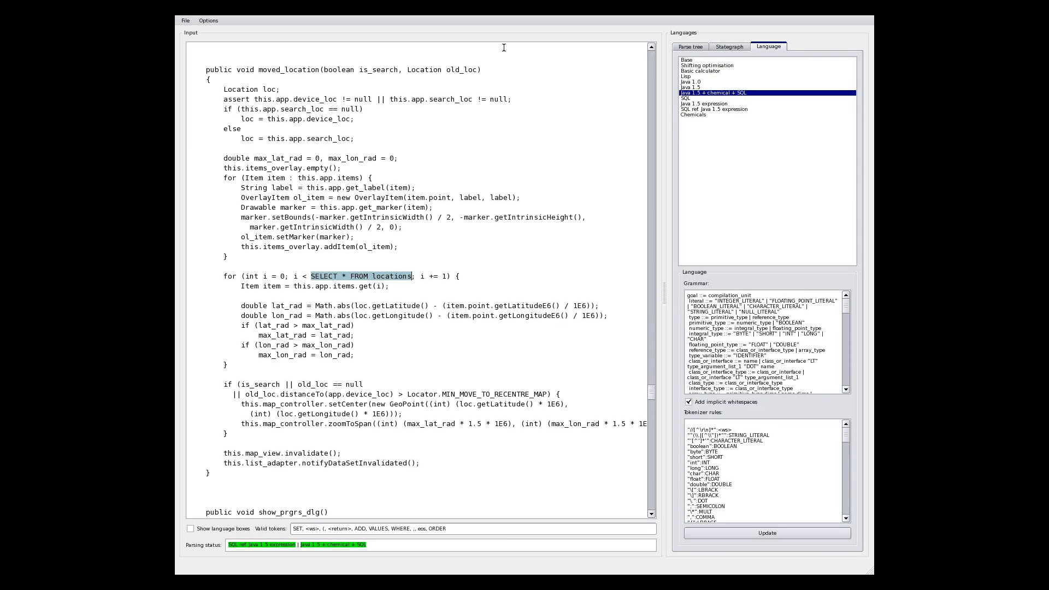
mouse_move(454, 179)
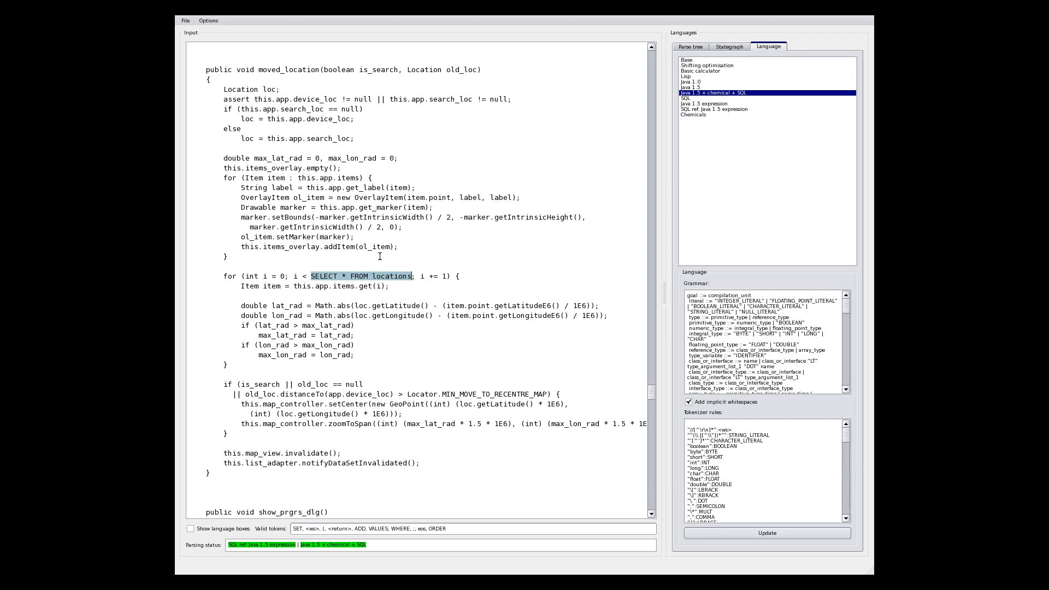
mouse_move(775, 182)
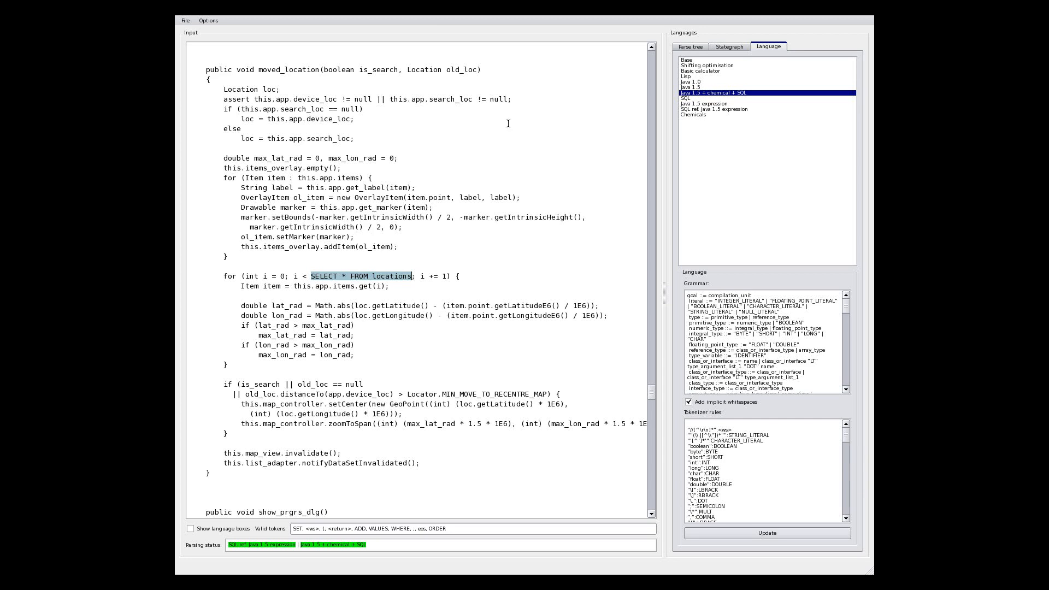
mouse_move(455, 228)
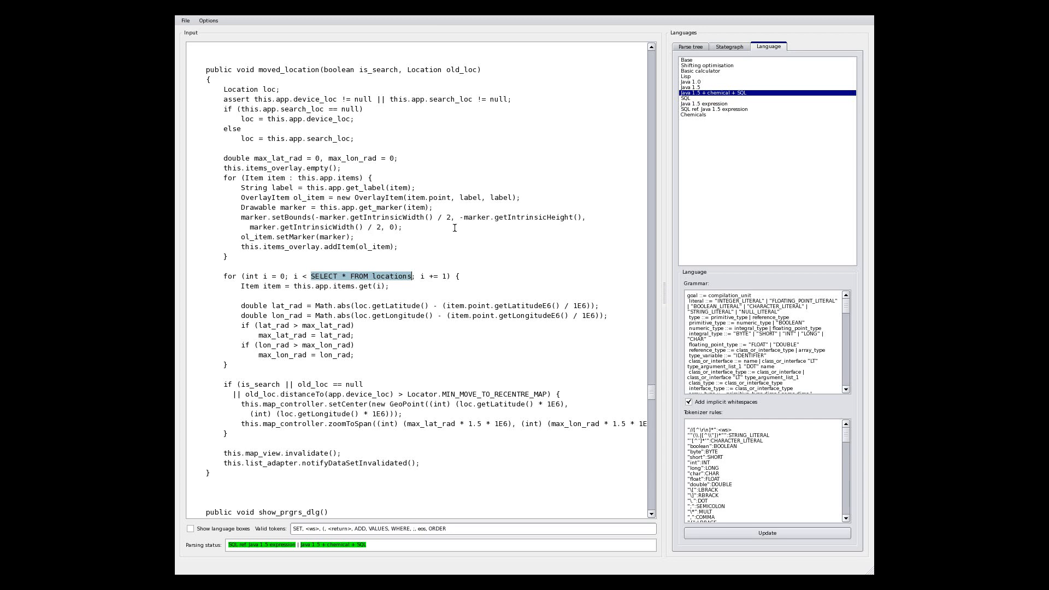
mouse_move(396, 302)
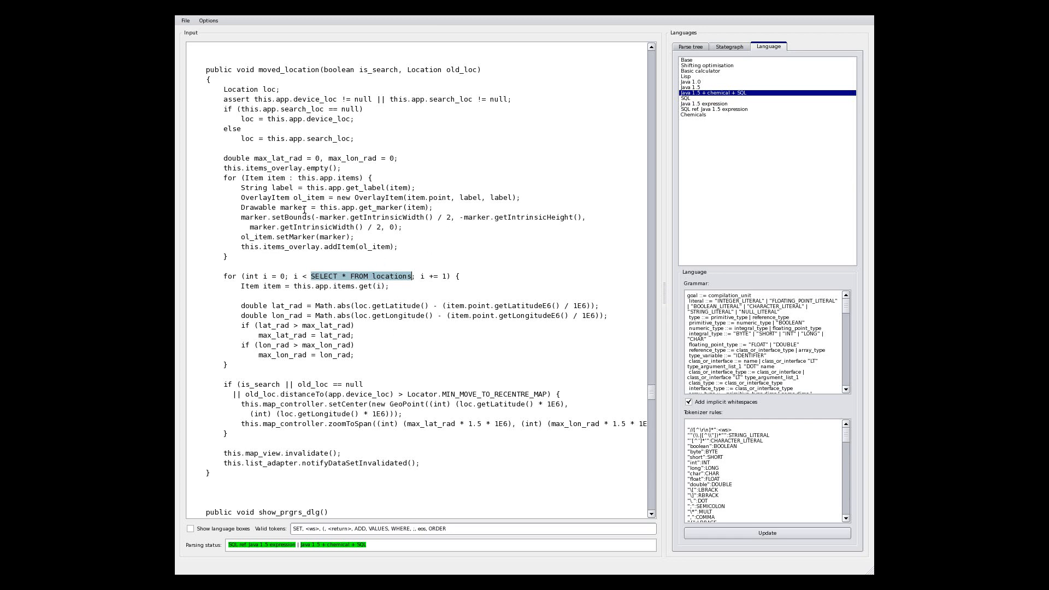
mouse_move(368, 284)
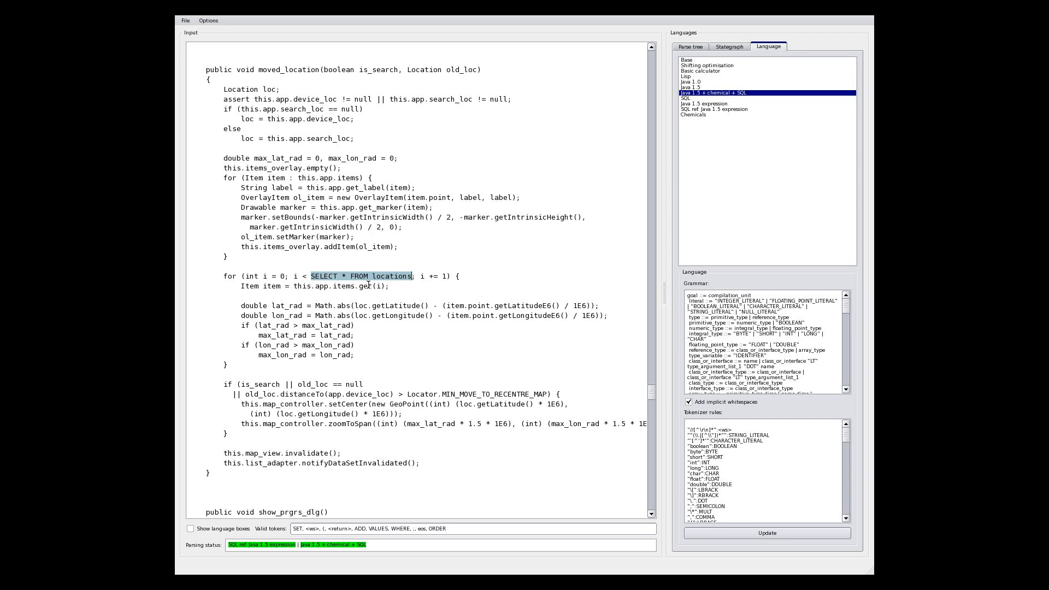
Switch back to the small class C medicines file with the chemical diagrams
click(689, 47)
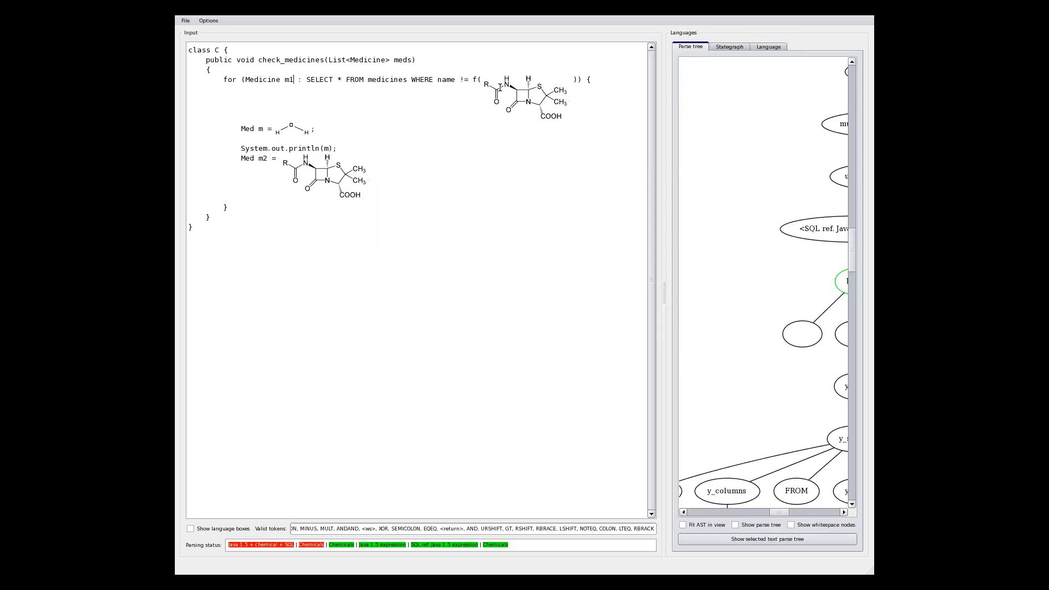